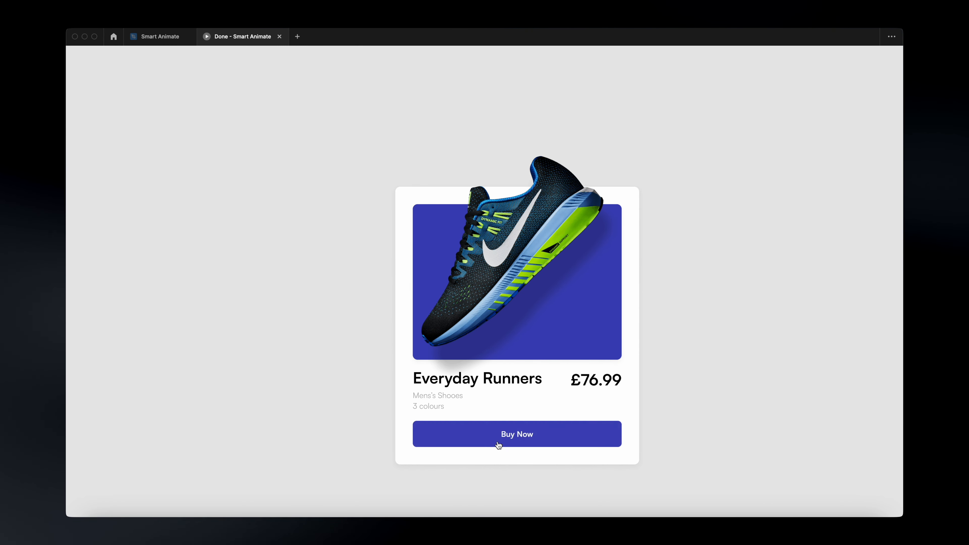
- Return from the finished prototype preview to the Smart Animate design file
{"action": "left_click", "coordinate": [160, 36]}
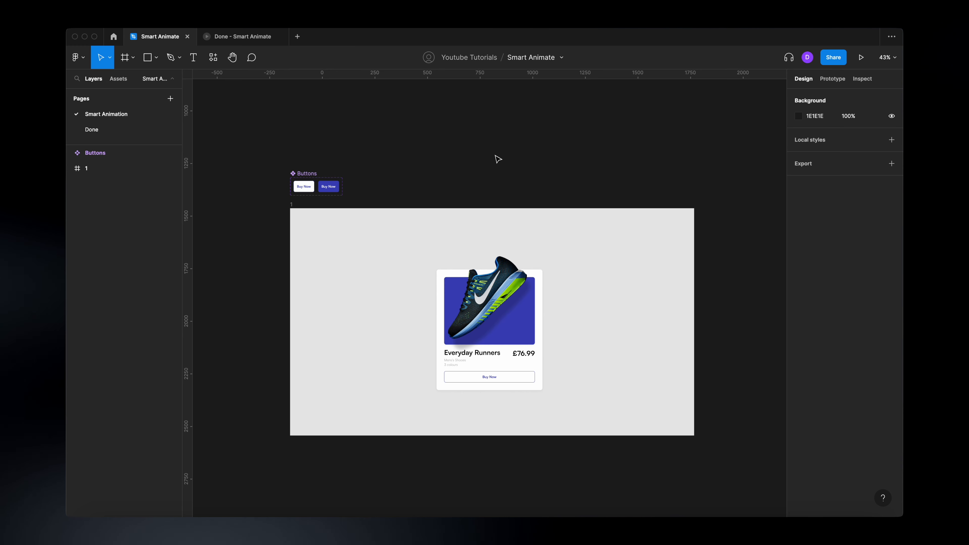
- Select frame 1 and expand it in the Layers panel
{"action": "scroll", "scroll_direction": "down", "scroll_amount": 3}
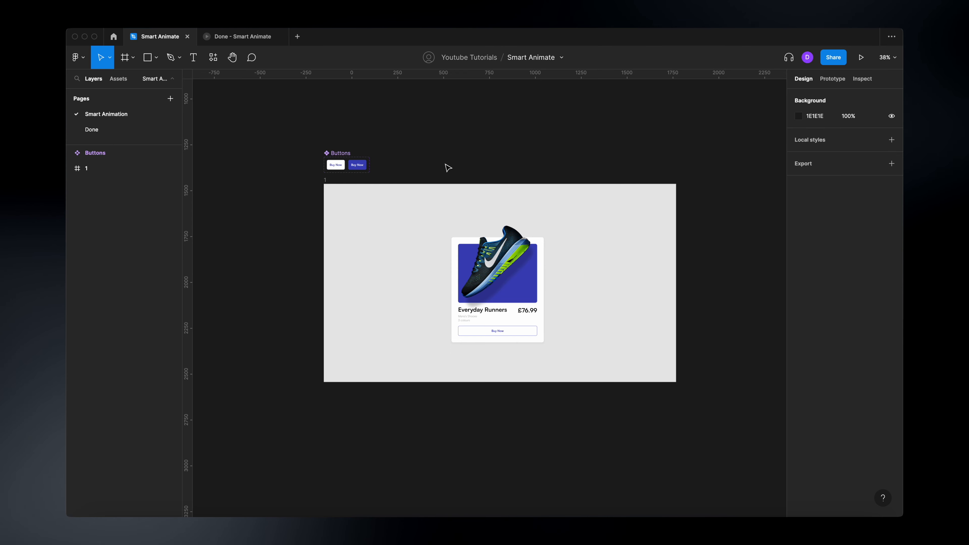
{"action": "mouse_move", "coordinate": [319, 125]}
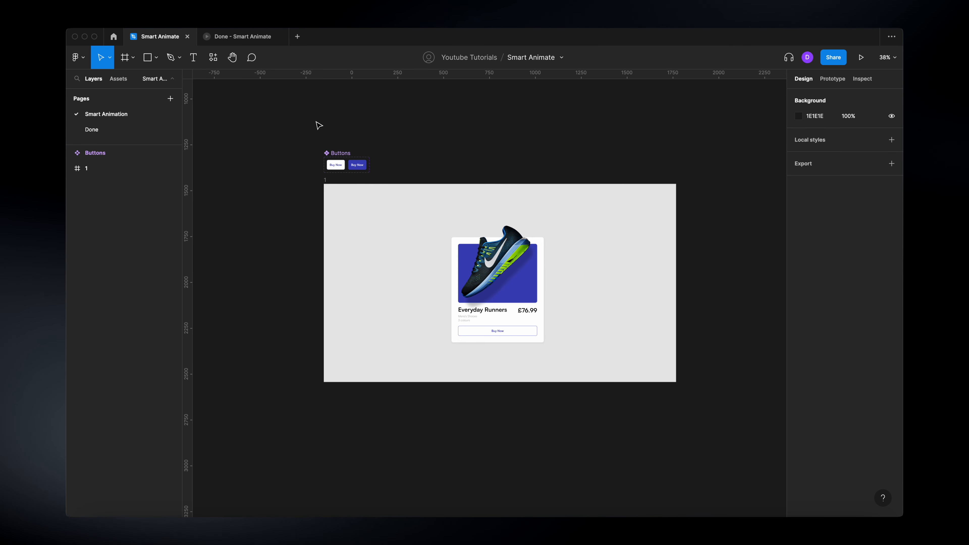
{"action": "mouse_move", "coordinate": [374, 163]}
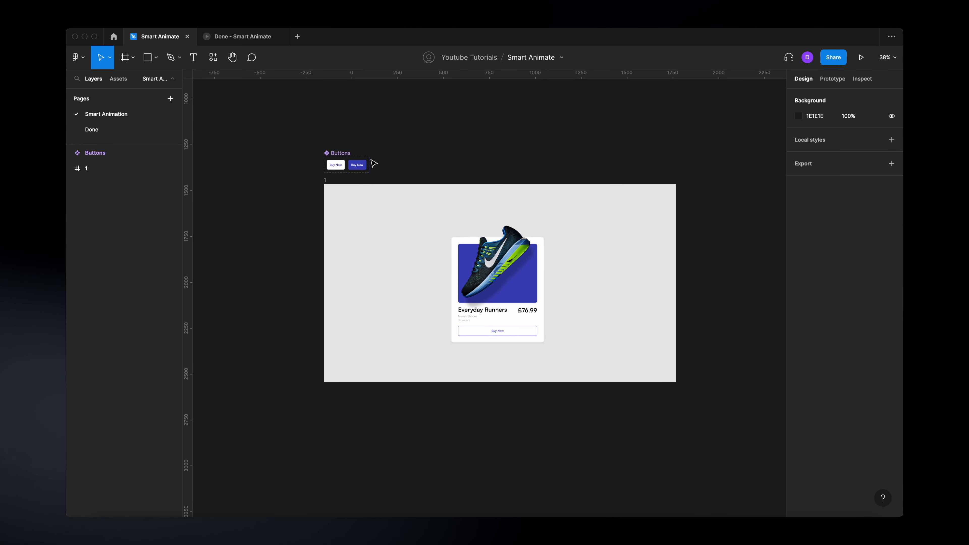
{"action": "mouse_move", "coordinate": [331, 186]}
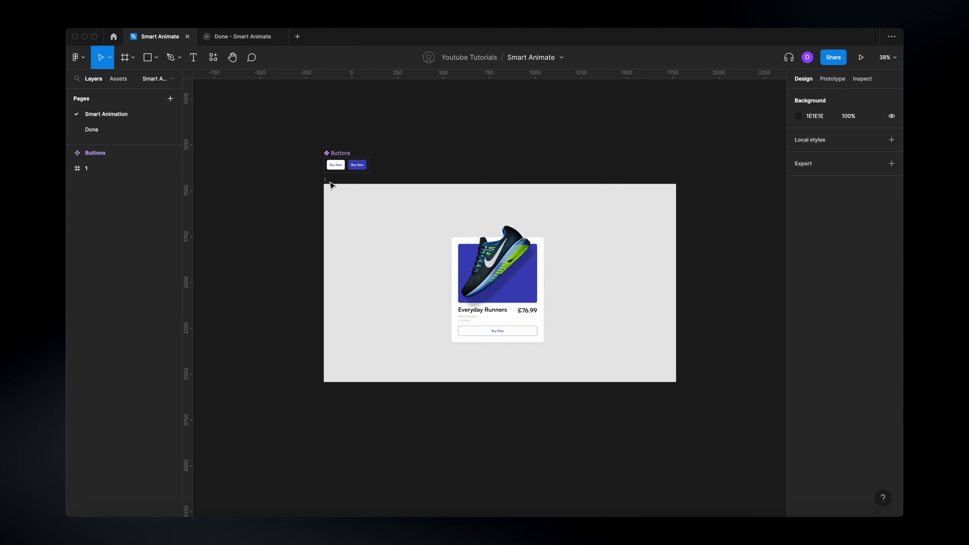
{"action": "left_click", "coordinate": [86, 168]}
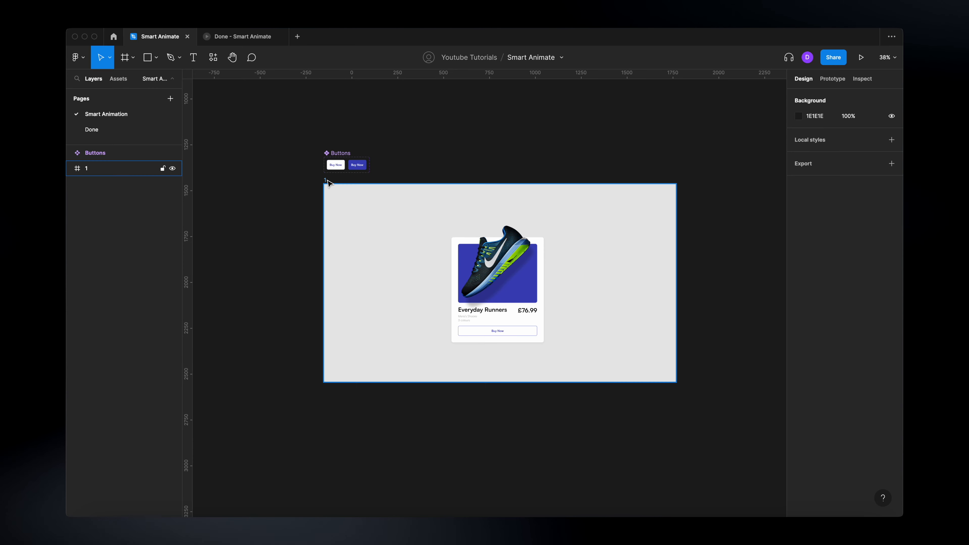
{"action": "left_click", "coordinate": [70, 168]}
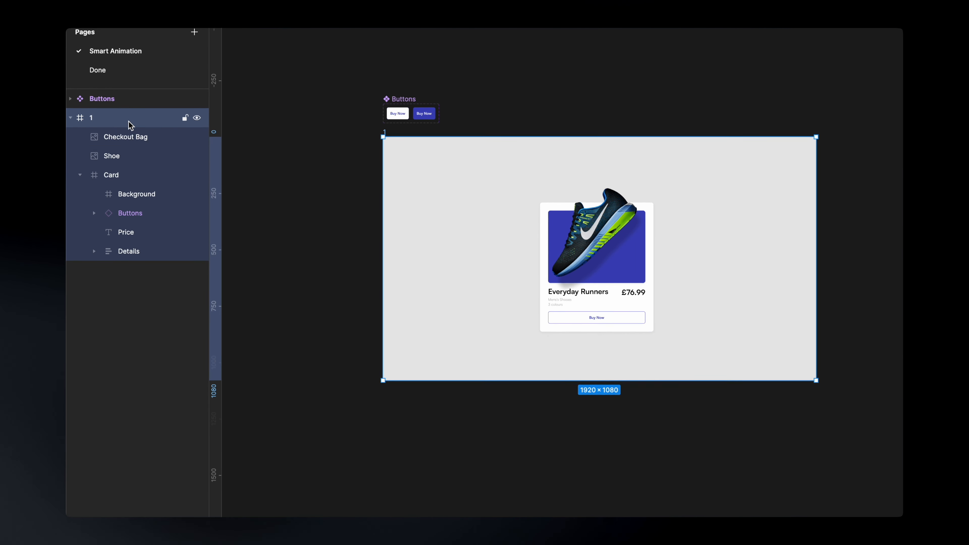
- Review frame 1's Checkout Bag, Shoe, Card and Details layers in turn
{"action": "left_click", "coordinate": [125, 137]}
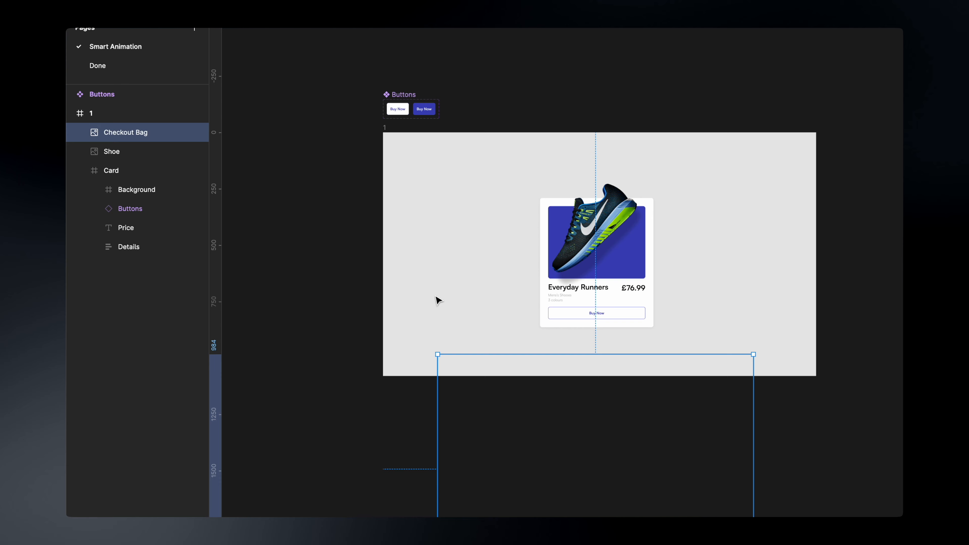
{"action": "left_click", "coordinate": [112, 149]}
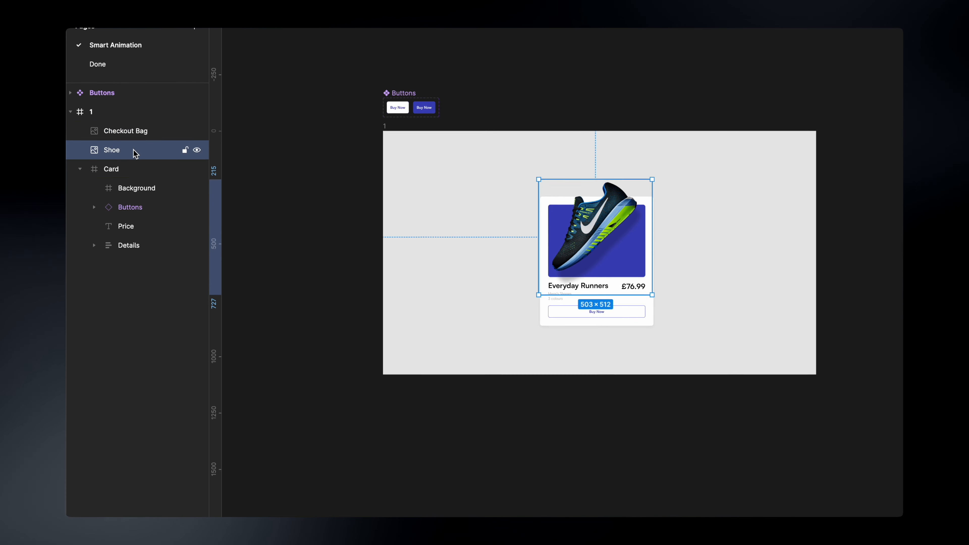
{"action": "left_click", "coordinate": [111, 168]}
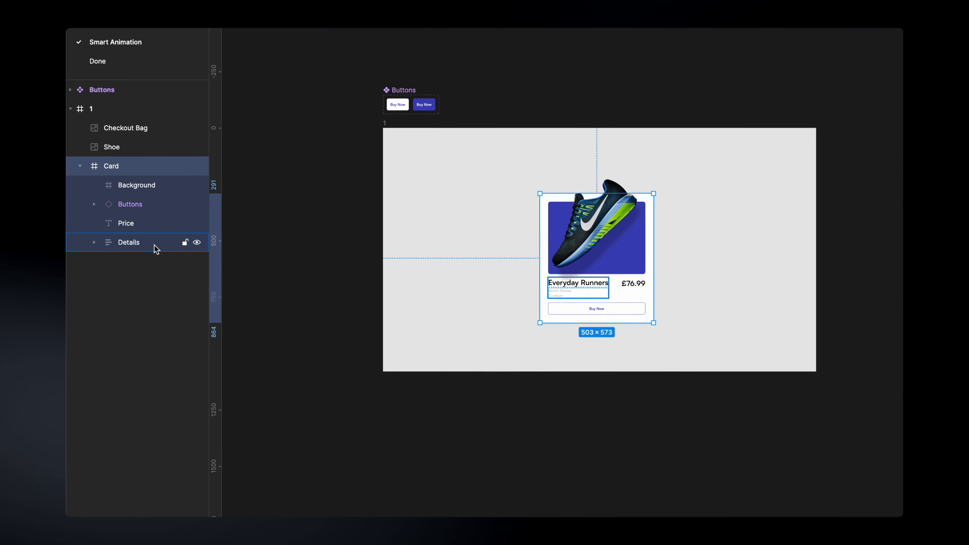
{"action": "left_click", "coordinate": [130, 203]}
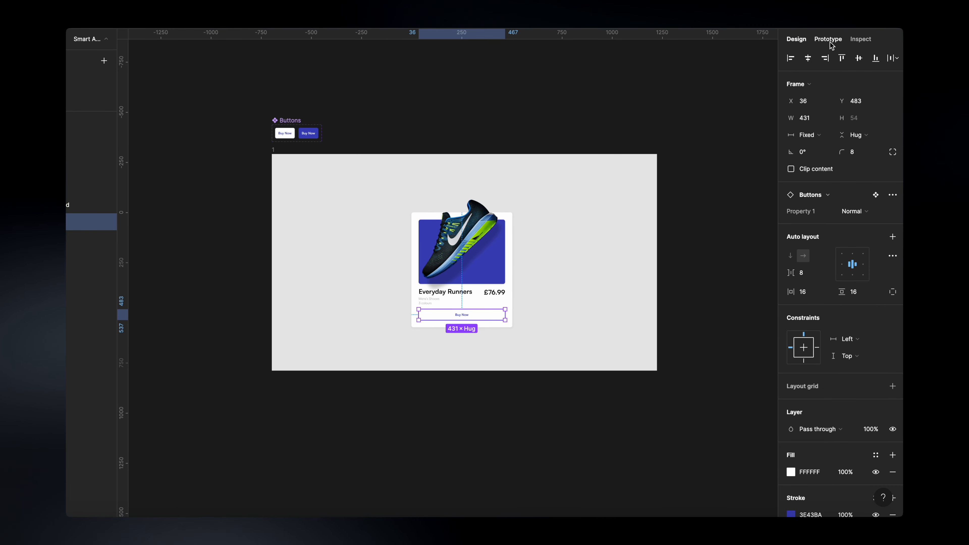
- Add a flow starting point named Start on frame 1 in the Prototype panel
{"action": "left_click", "coordinate": [829, 39]}
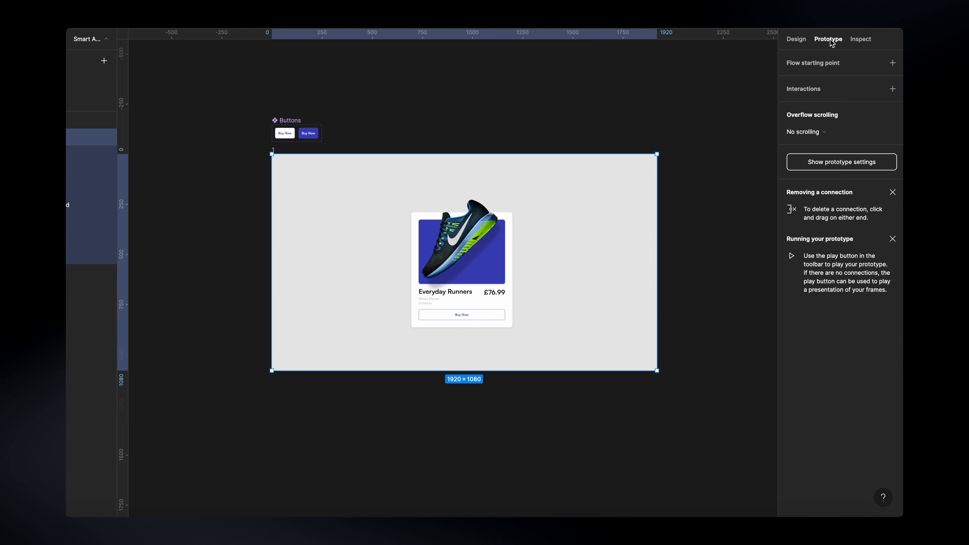
{"action": "mouse_move", "coordinate": [893, 63]}
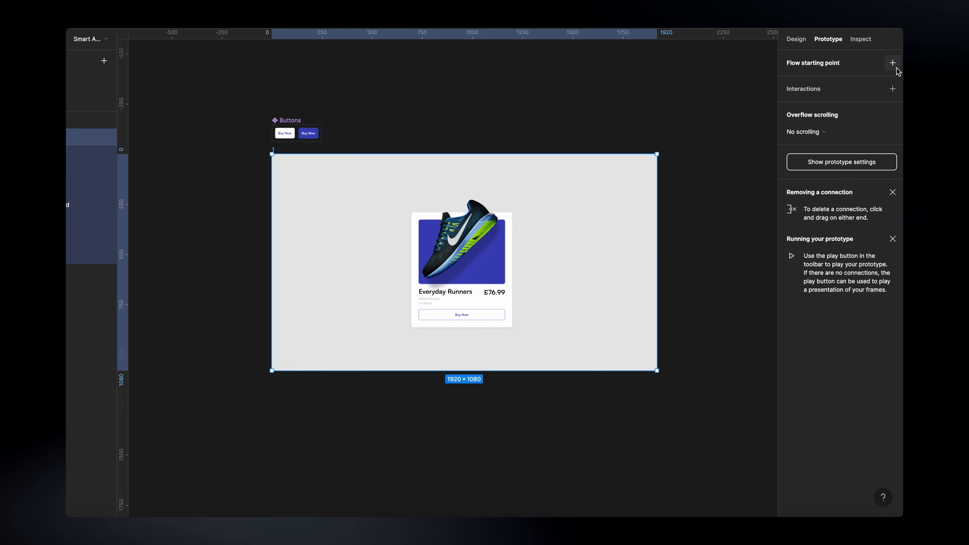
{"action": "left_click", "coordinate": [893, 63]}
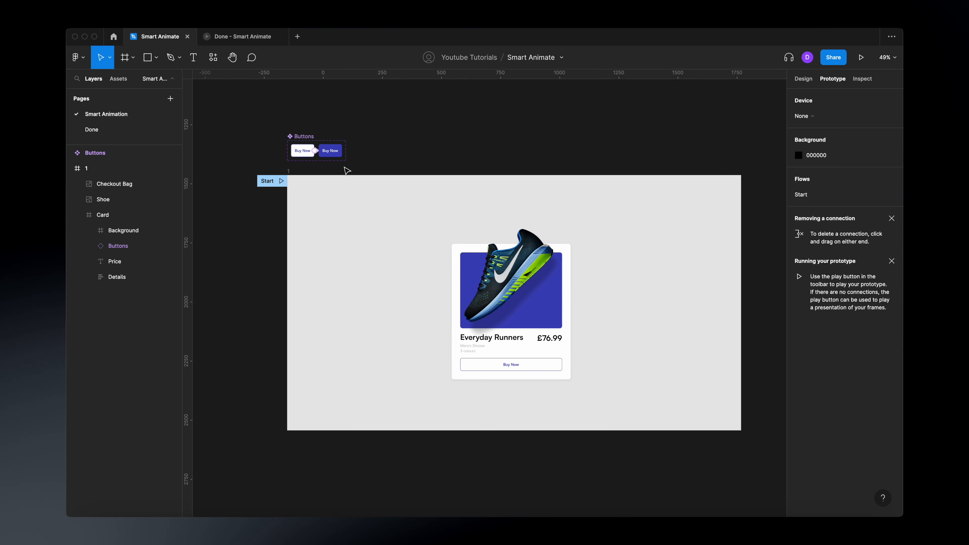
{"action": "mouse_move", "coordinate": [353, 171]}
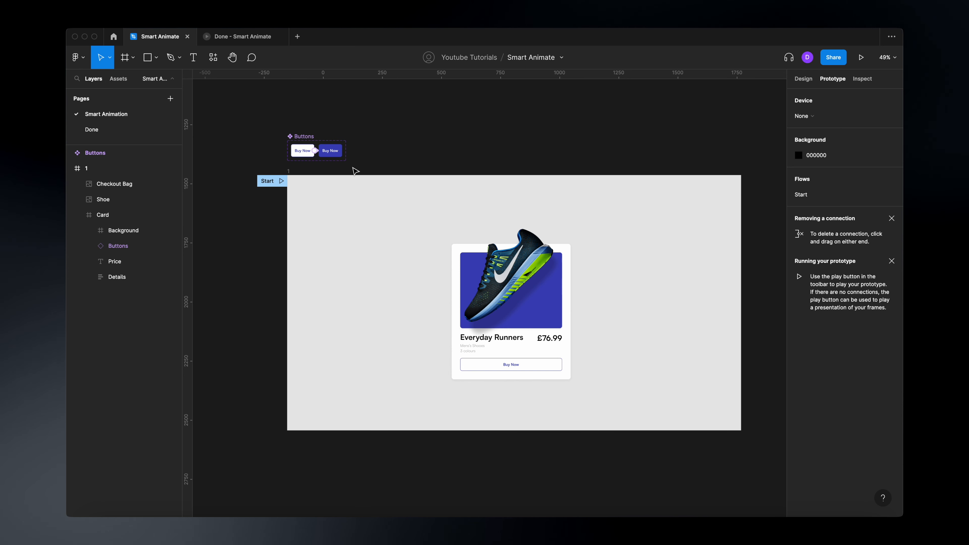
{"action": "mouse_move", "coordinate": [298, 175]}
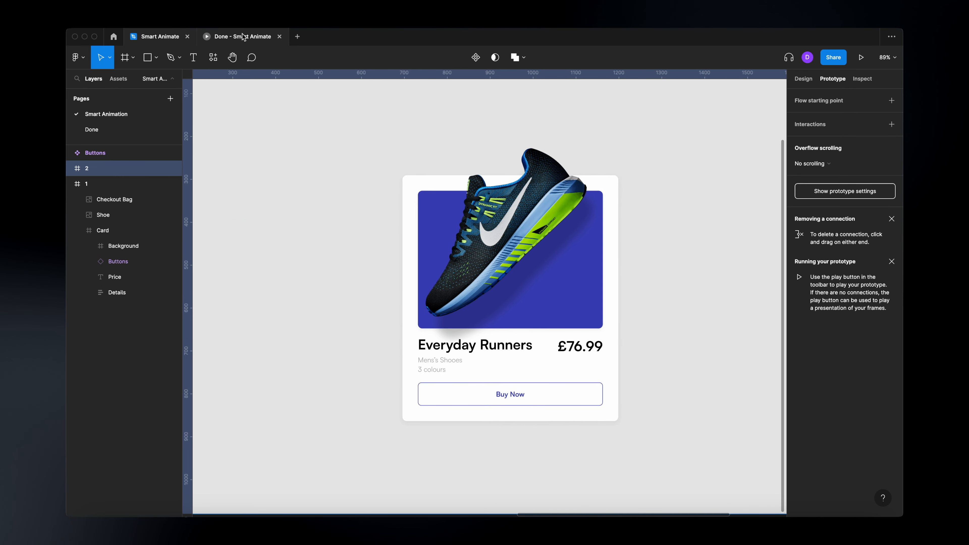
- Check the finished hover effect in the Done prototype, then return to the editor with frame 2 duplicated
{"action": "left_click", "coordinate": [861, 57]}
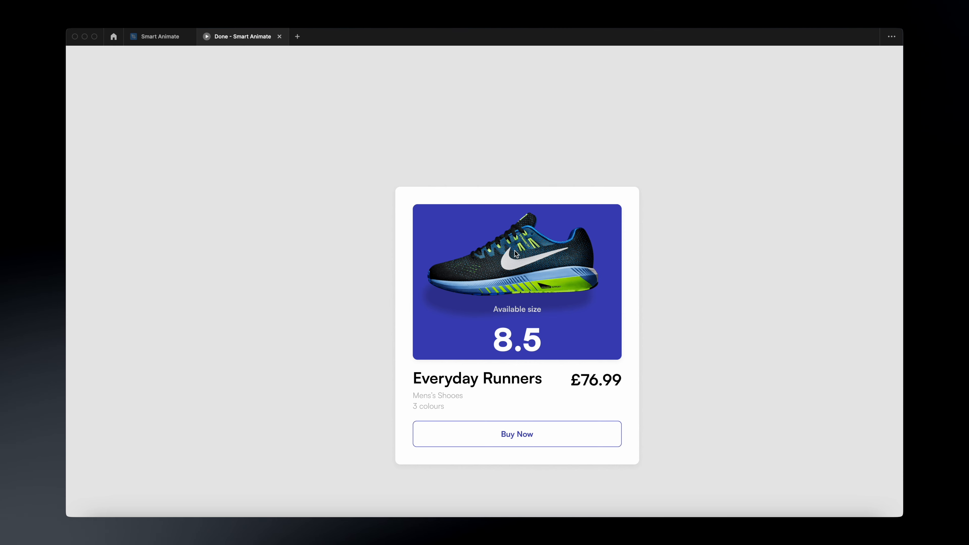
{"action": "mouse_move", "coordinate": [587, 264]}
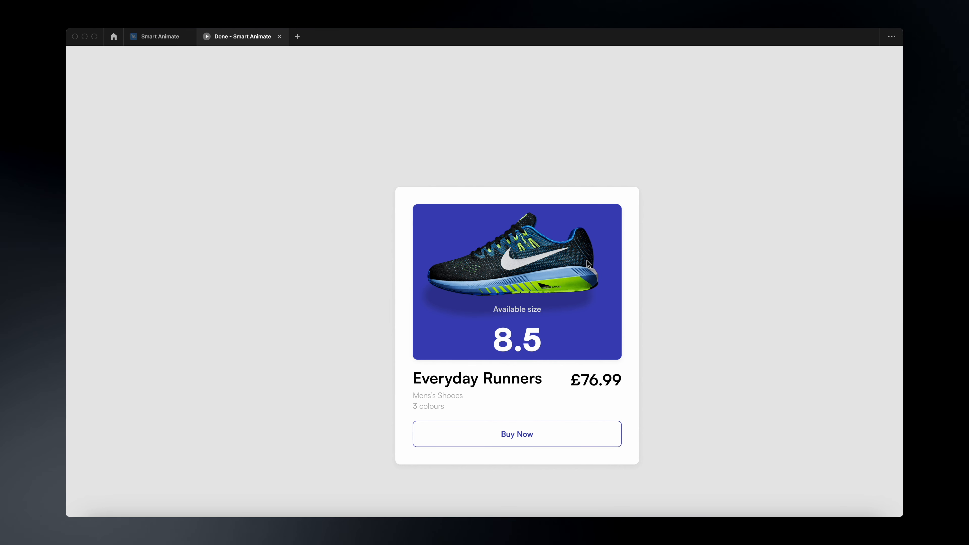
{"action": "mouse_move", "coordinate": [476, 301]}
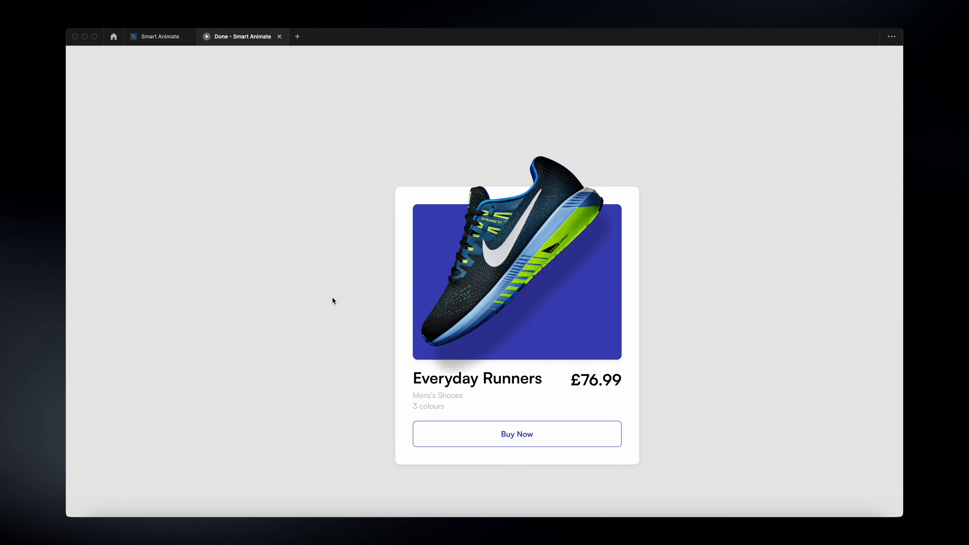
{"action": "left_click", "coordinate": [160, 36]}
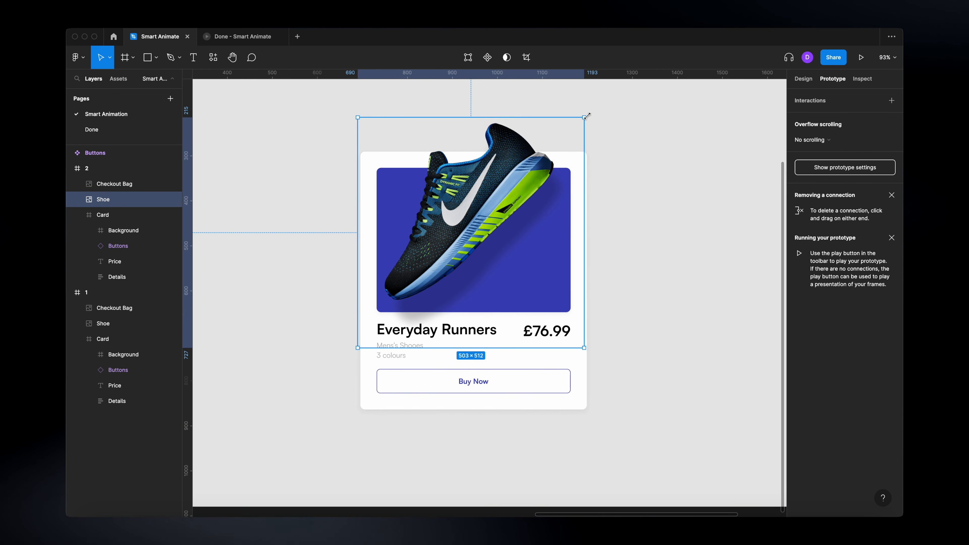
- Resize frame 2's shoe smaller and rotate it to -45° so it lies level in the blue panel
{"action": "left_click", "coordinate": [803, 78]}
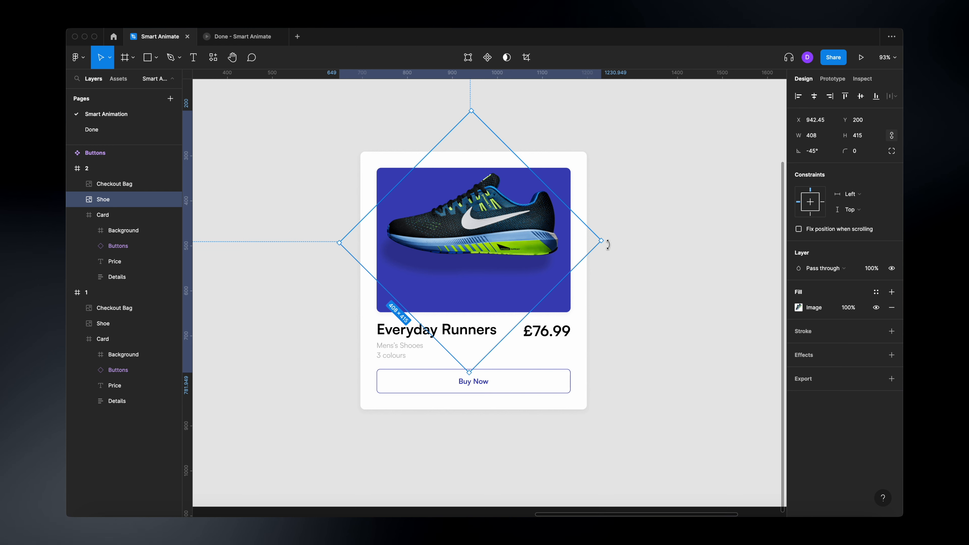
{"action": "left_click_drag", "start_coordinate": [605, 239], "coordinate": [581, 221]}
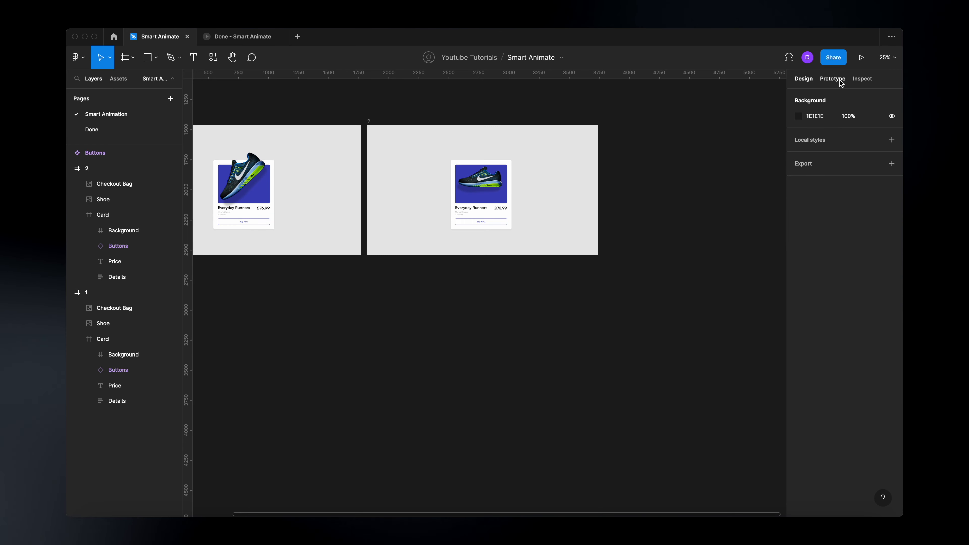
- Set the frame 1 to frame 2 interaction to While hovering, Smart animate, Ease in and out 500ms
{"action": "left_click", "coordinate": [832, 79]}
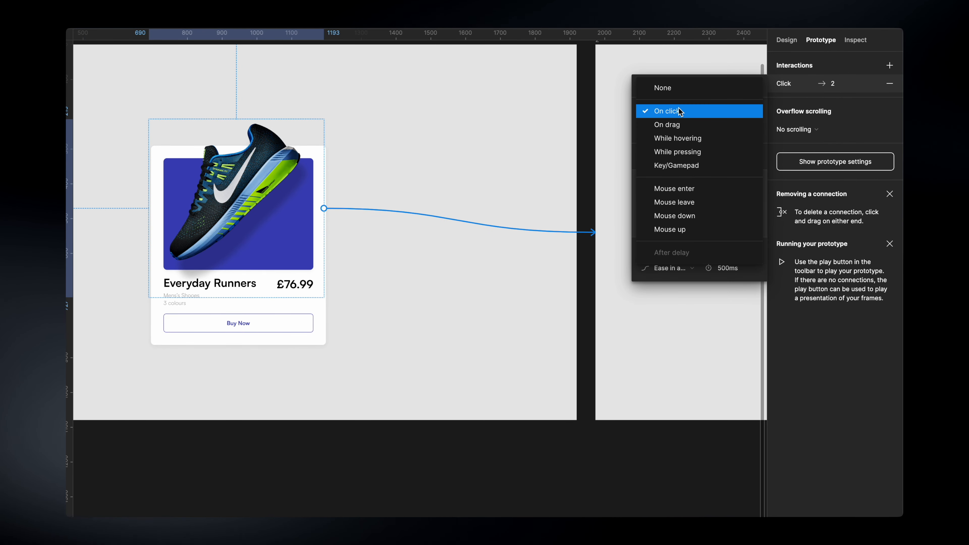
{"action": "mouse_move", "coordinate": [678, 138]}
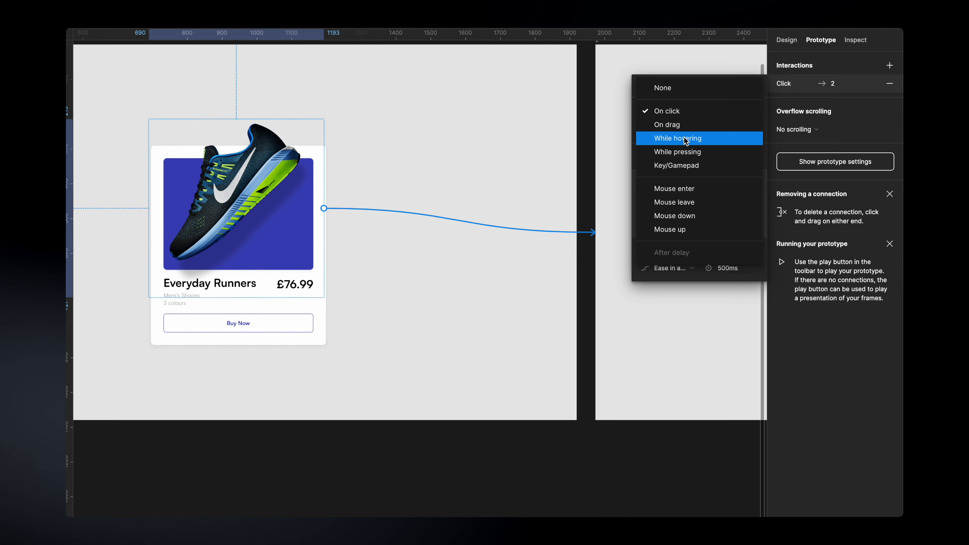
{"action": "left_click", "coordinate": [678, 138]}
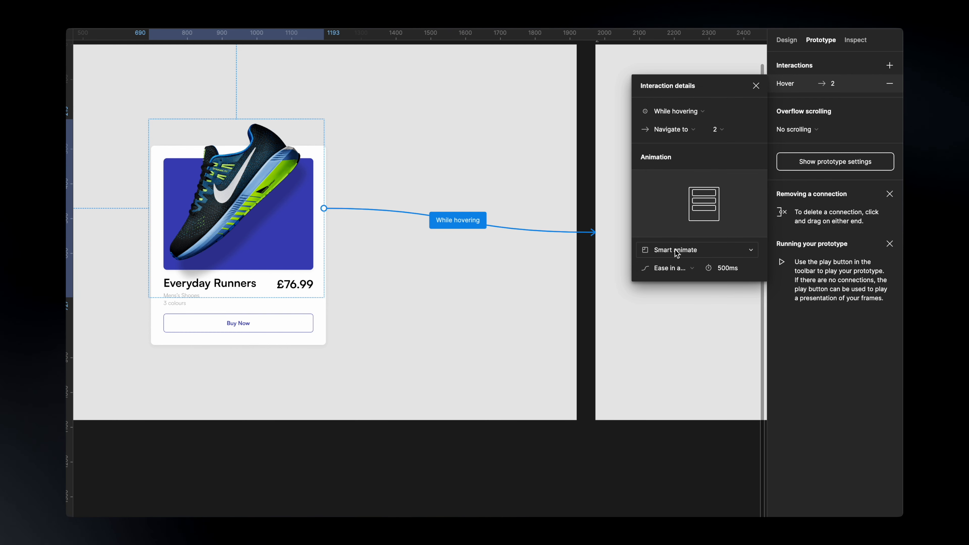
{"action": "left_click", "coordinate": [697, 249]}
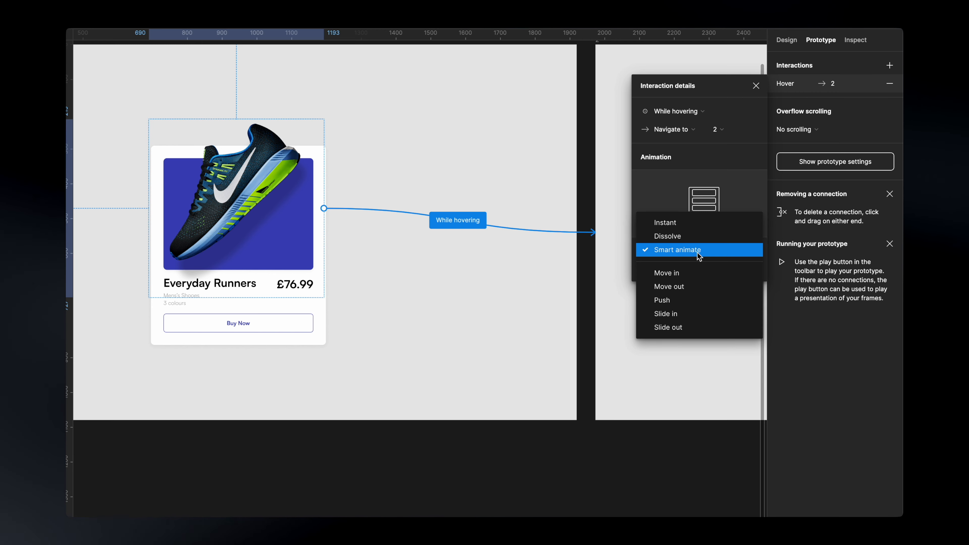
{"action": "left_click", "coordinate": [677, 249]}
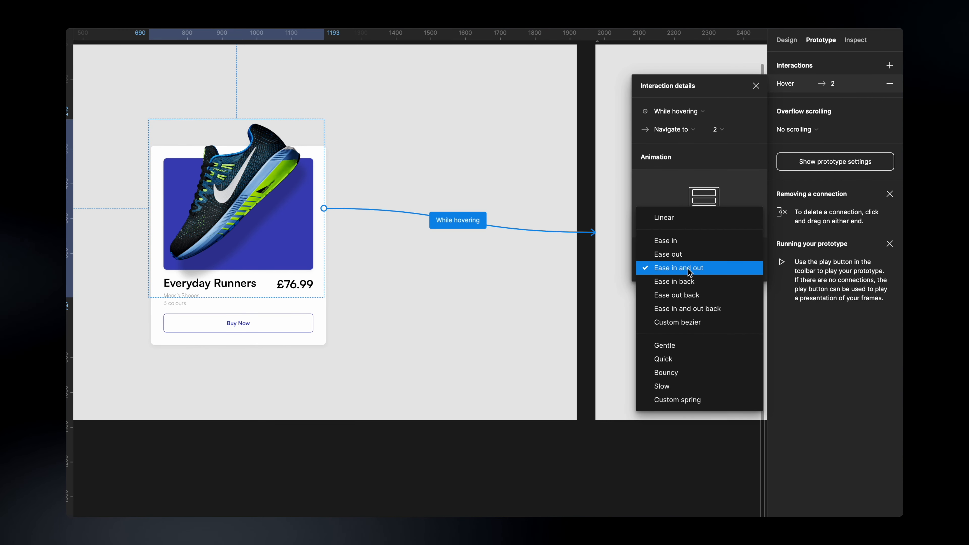
{"action": "mouse_move", "coordinate": [688, 273]}
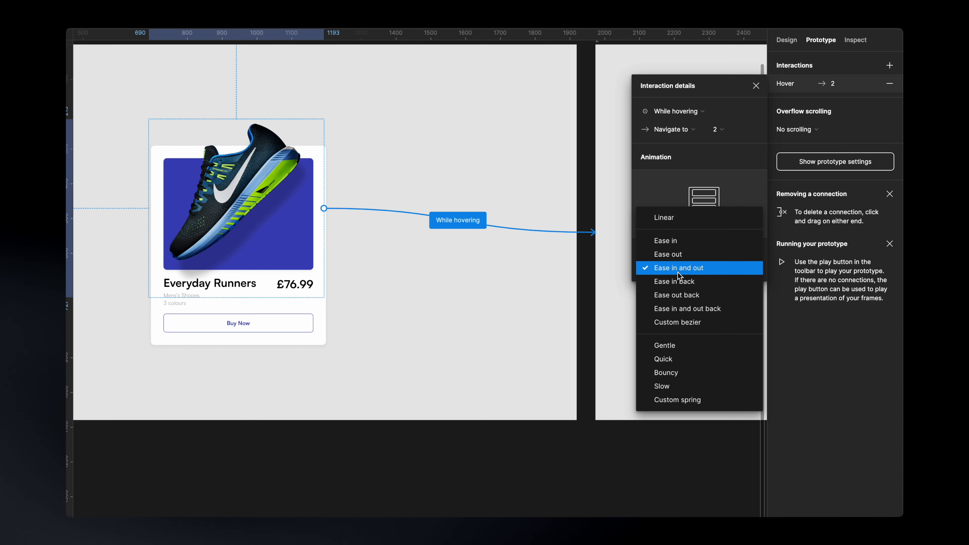
{"action": "left_click", "coordinate": [678, 267]}
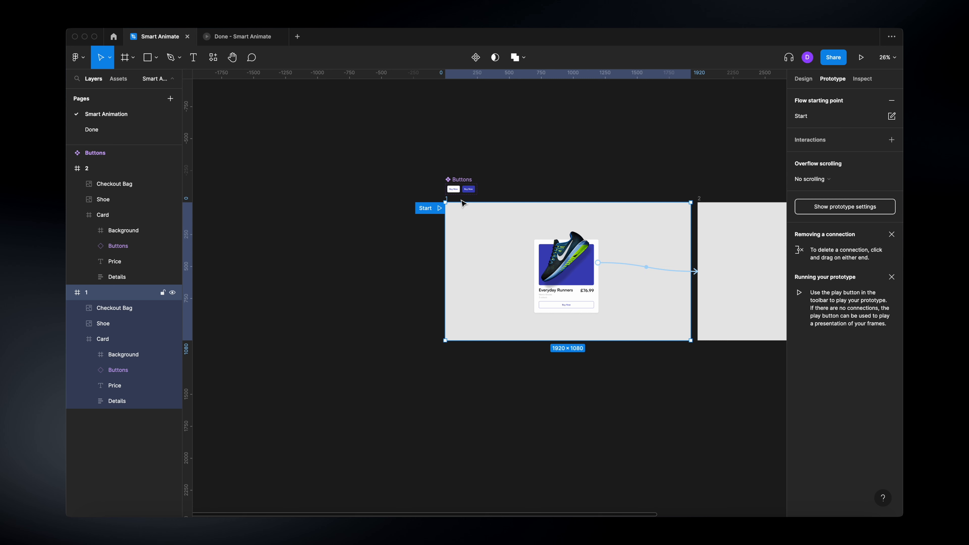
- Play the prototype from the Start flow to test the hover, then return to the design file
{"action": "left_click", "coordinate": [861, 57]}
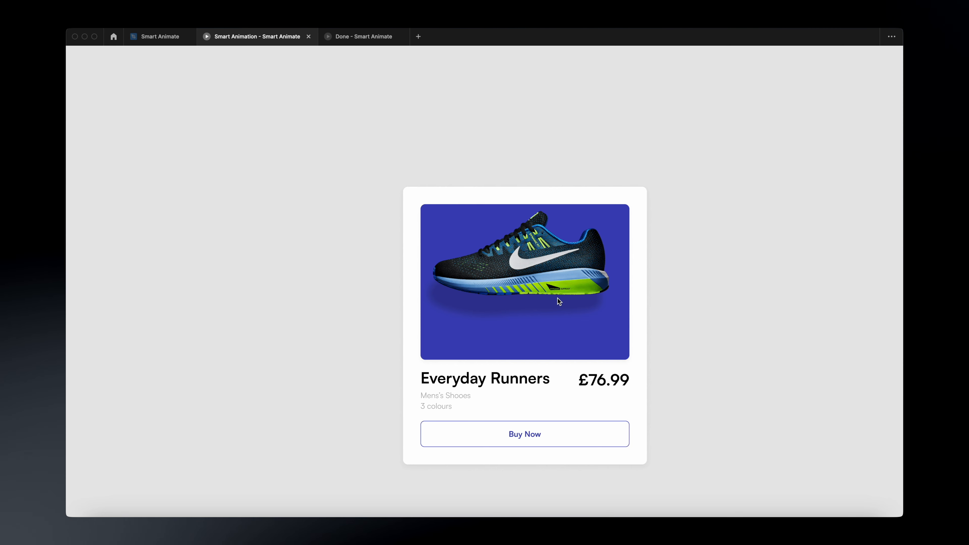
{"action": "mouse_move", "coordinate": [578, 331]}
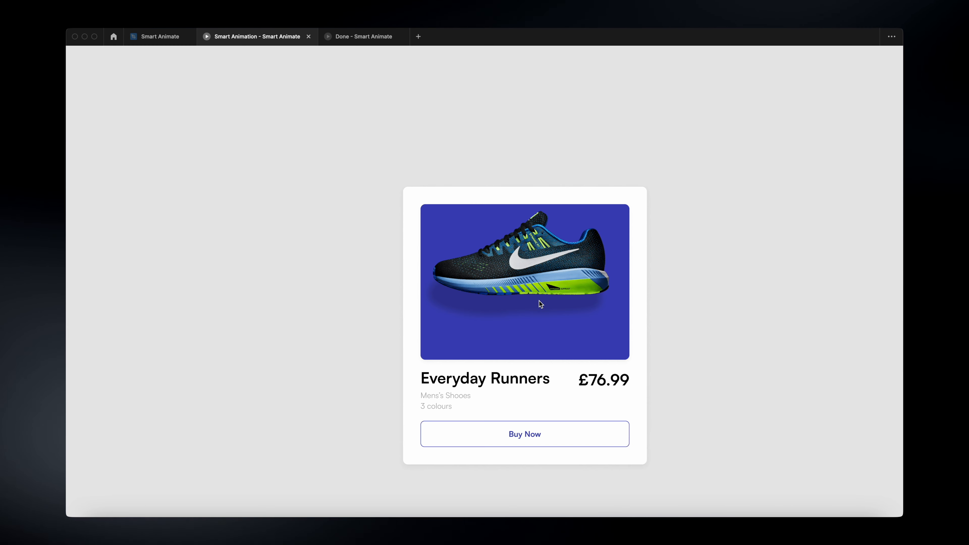
{"action": "left_click", "coordinate": [159, 36]}
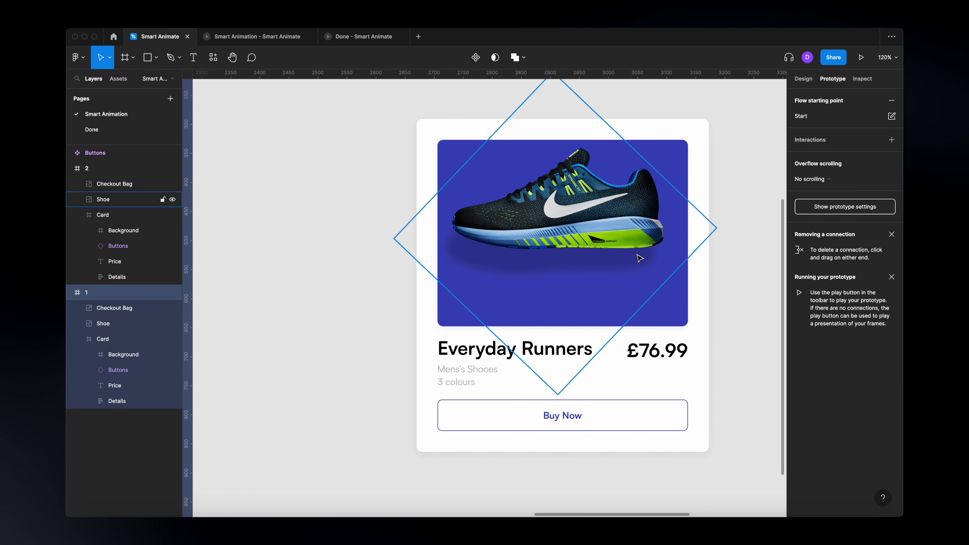
- Add an 'Available size' label left of the card in frame 2 with an 8.5 copy below it
{"action": "left_click", "coordinate": [803, 79]}
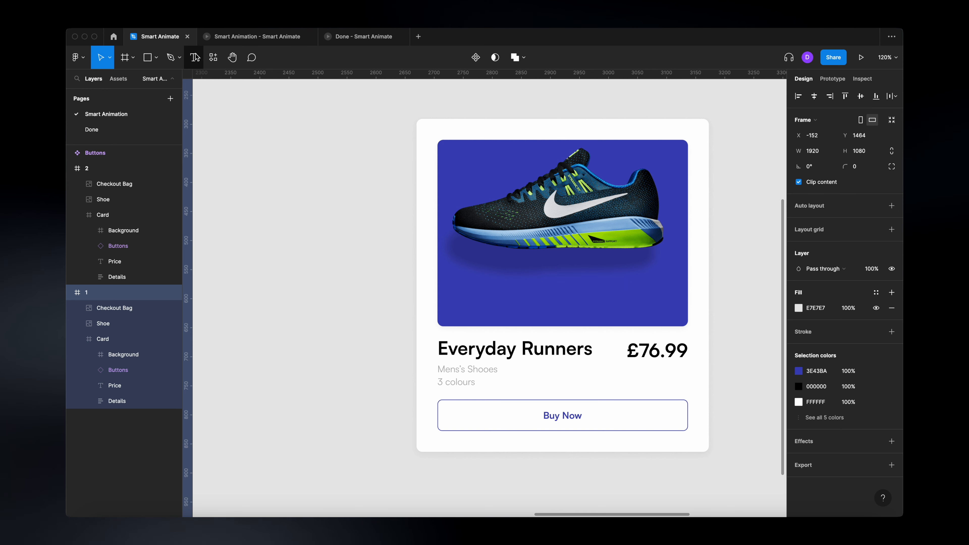
{"action": "left_click_drag", "start_coordinate": [308, 209], "coordinate": [393, 275]}
{"action": "type", "text": "Available size"}
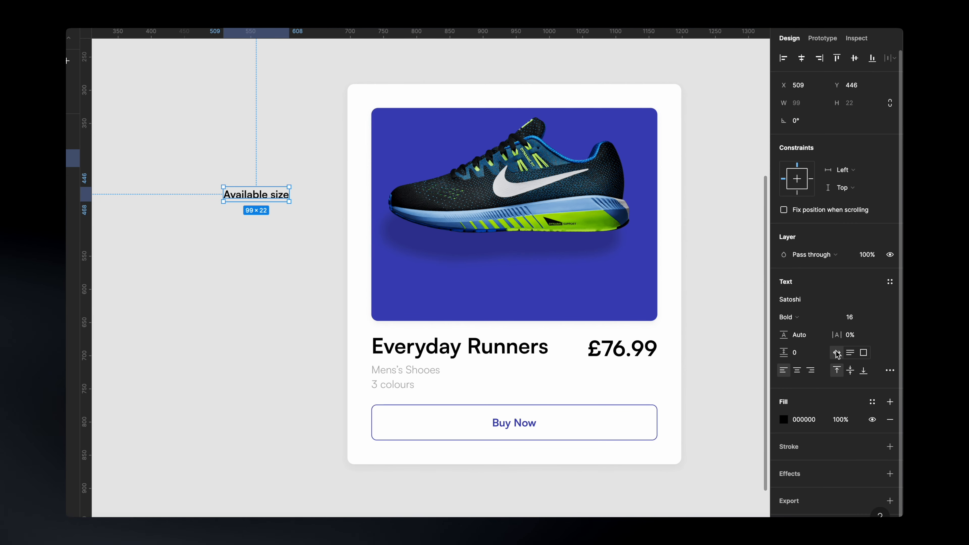
{"action": "left_click_drag", "start_coordinate": [255, 194], "coordinate": [256, 222]}
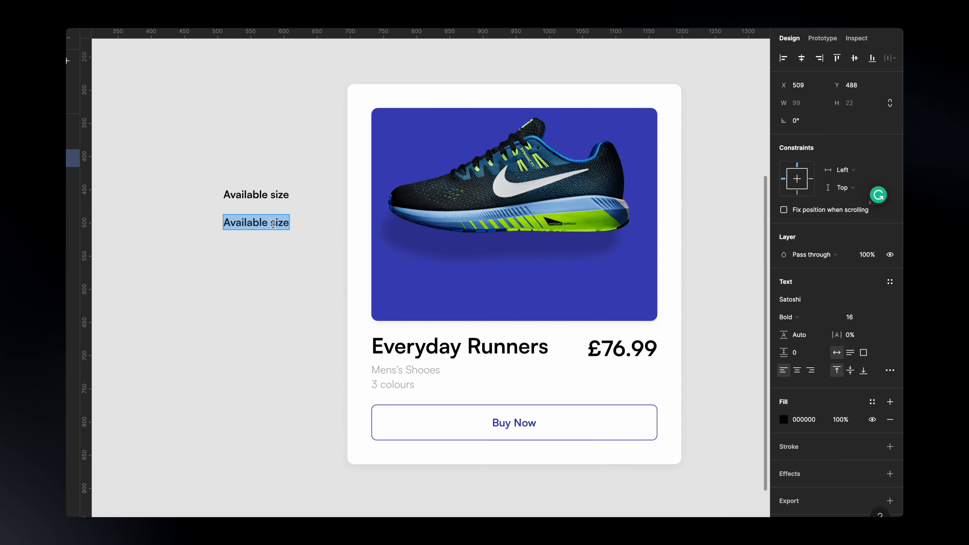
{"action": "type", "text": "8.5"}
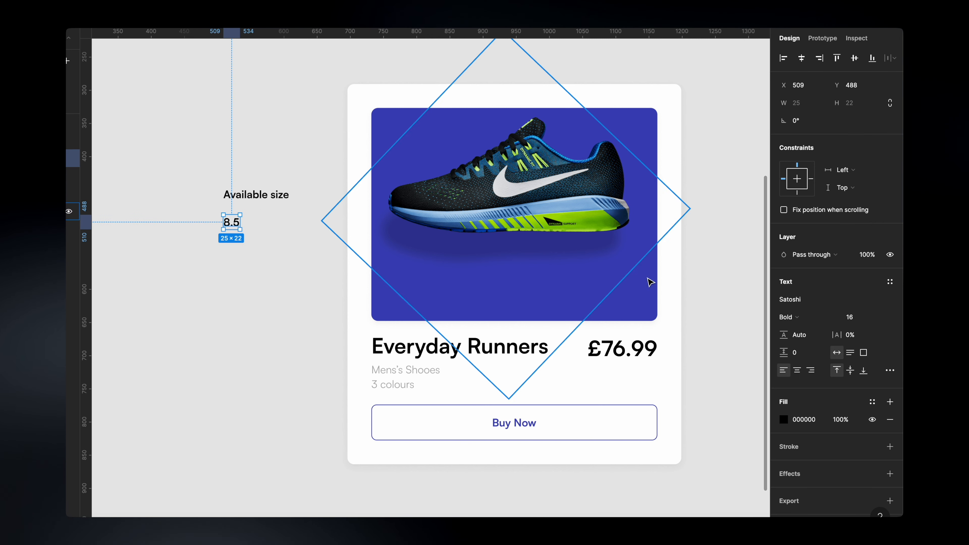
- Set the 8.5 value to font size 64 and stack both texts in a vertical auto layout with spacing 8
{"action": "left_click", "coordinate": [856, 316]}
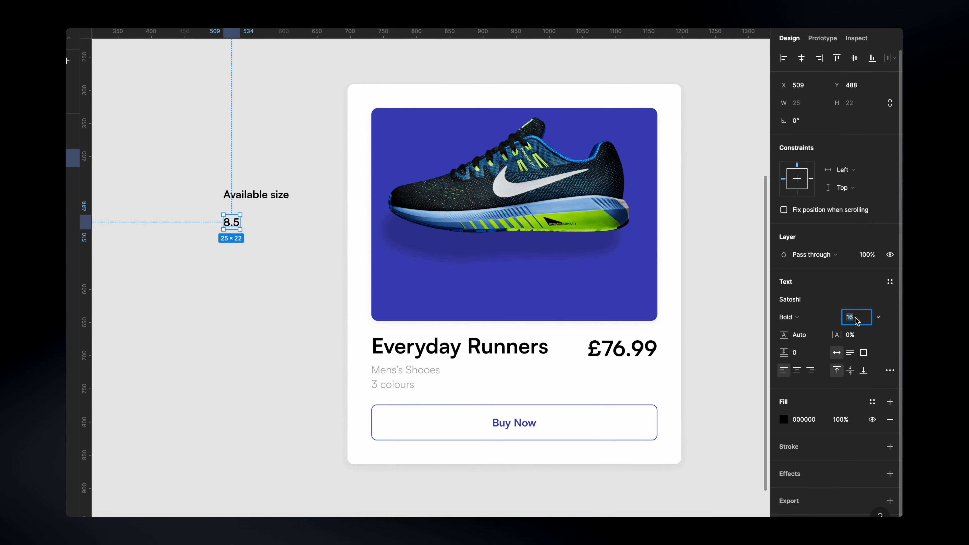
{"action": "type", "text": "64"}
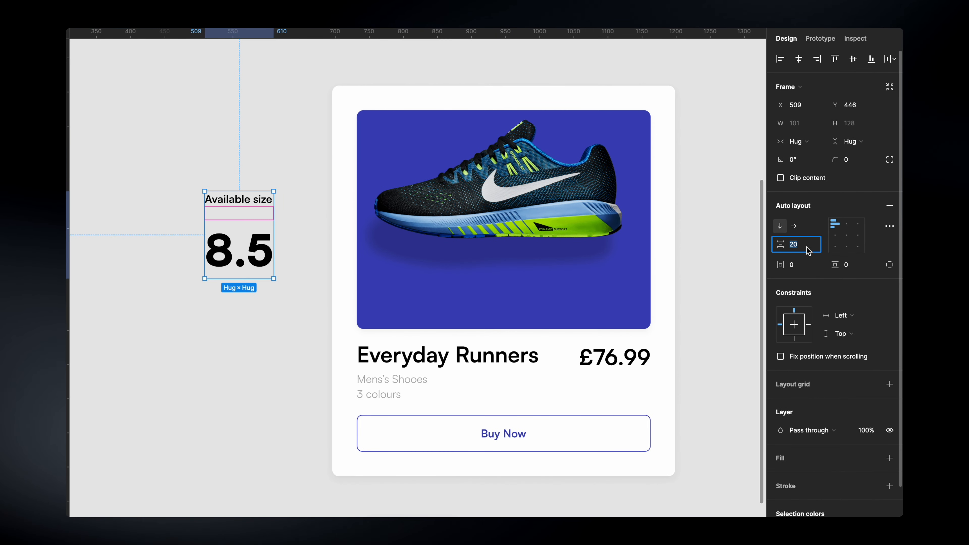
{"action": "type", "text": "8"}
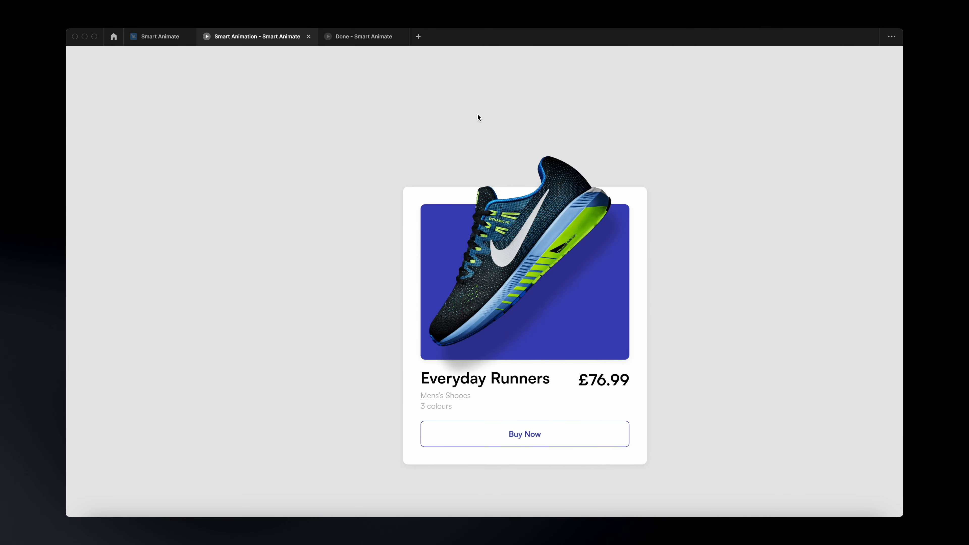
{"action": "mouse_move", "coordinate": [516, 102]}
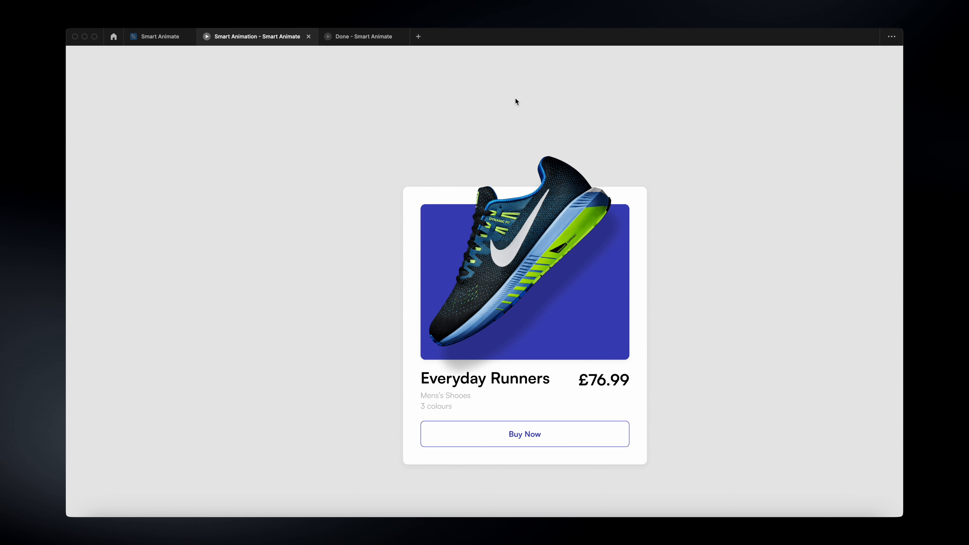
{"action": "mouse_move", "coordinate": [543, 441]}
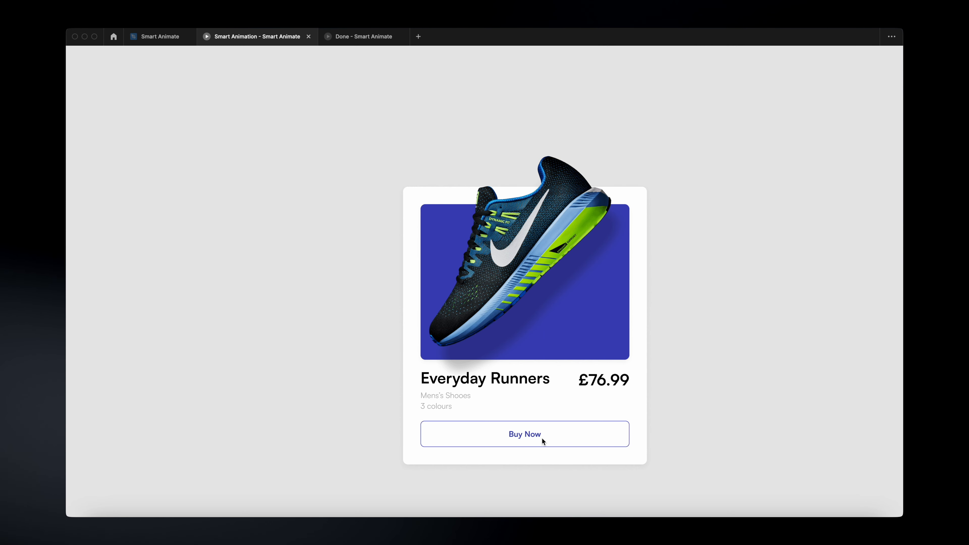
{"action": "mouse_move", "coordinate": [515, 440]}
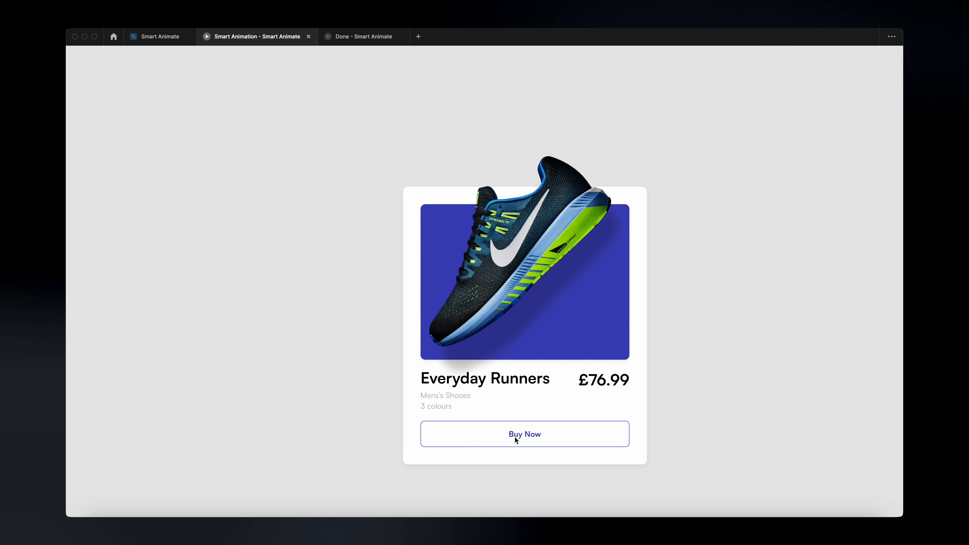
- Return to the design file after previewing the shoe tilting up on hover
{"action": "left_click", "coordinate": [160, 37]}
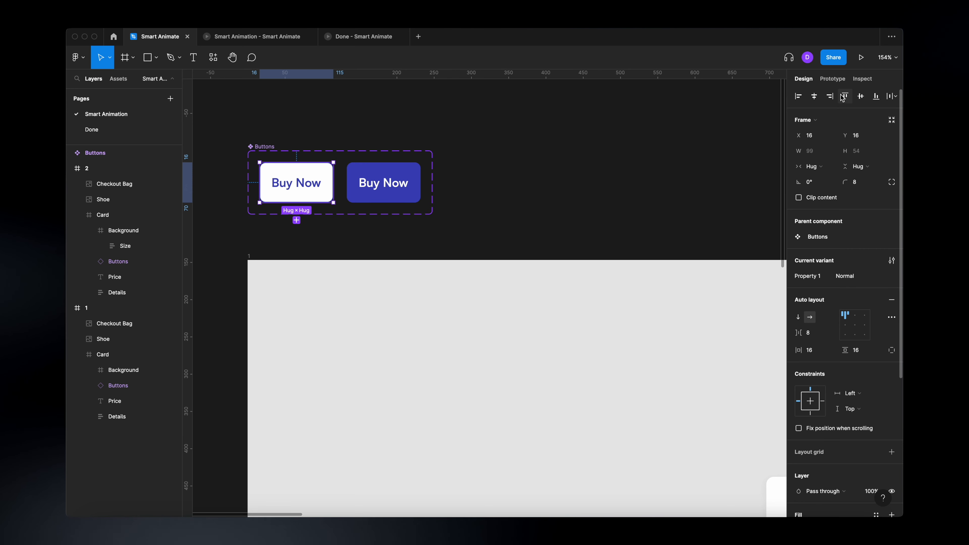
- Make the Buy Now button change to its Hover variant while hovering, smart animating with Ease in and out
{"action": "left_click", "coordinate": [832, 79]}
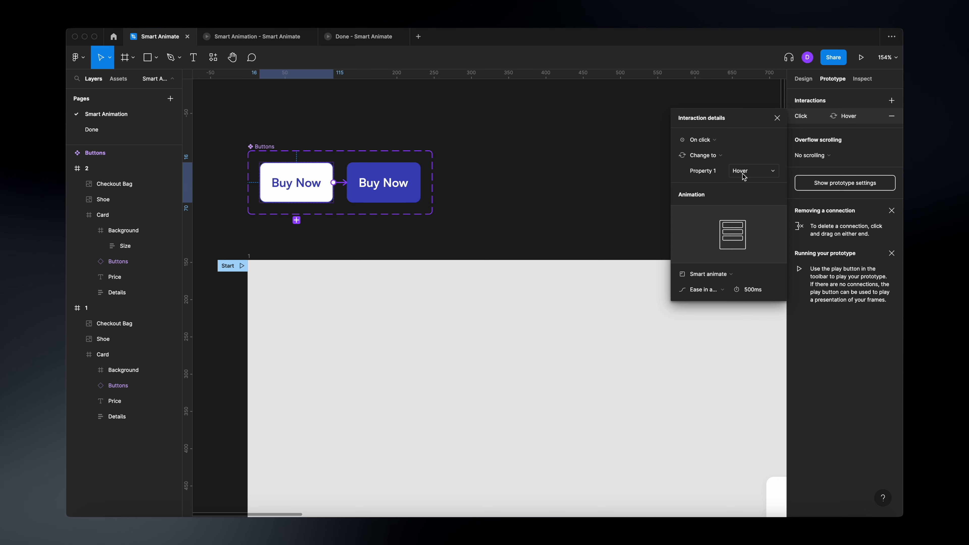
{"action": "left_click", "coordinate": [699, 140]}
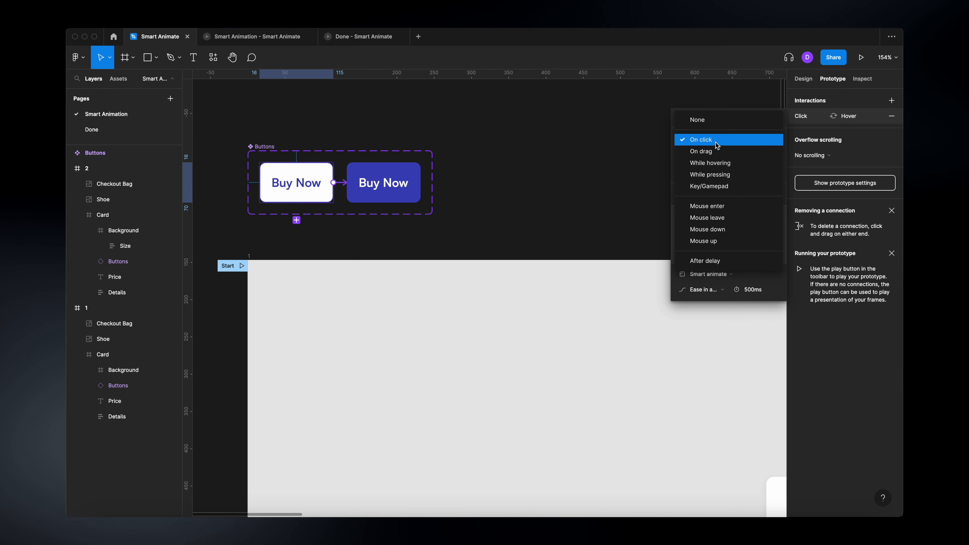
{"action": "left_click", "coordinate": [710, 163]}
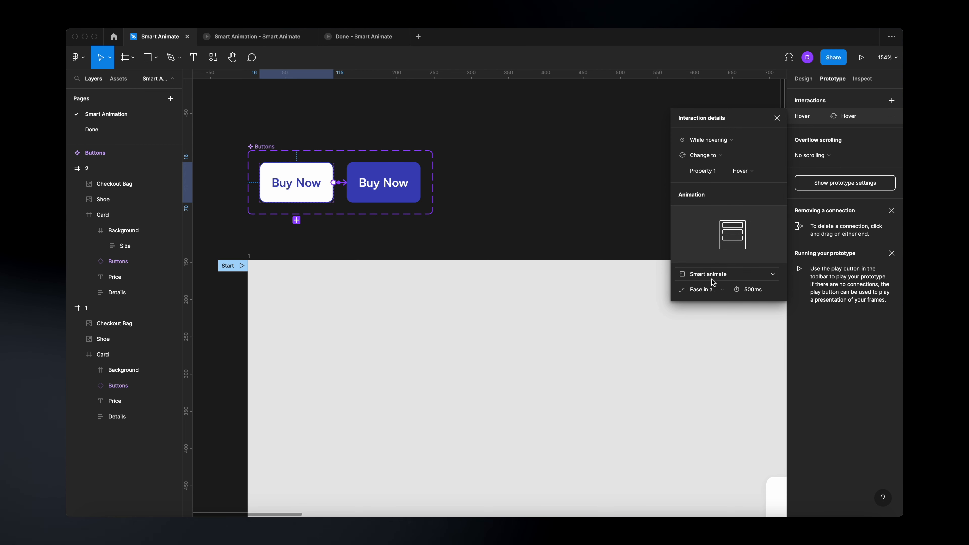
{"action": "left_click", "coordinate": [701, 289]}
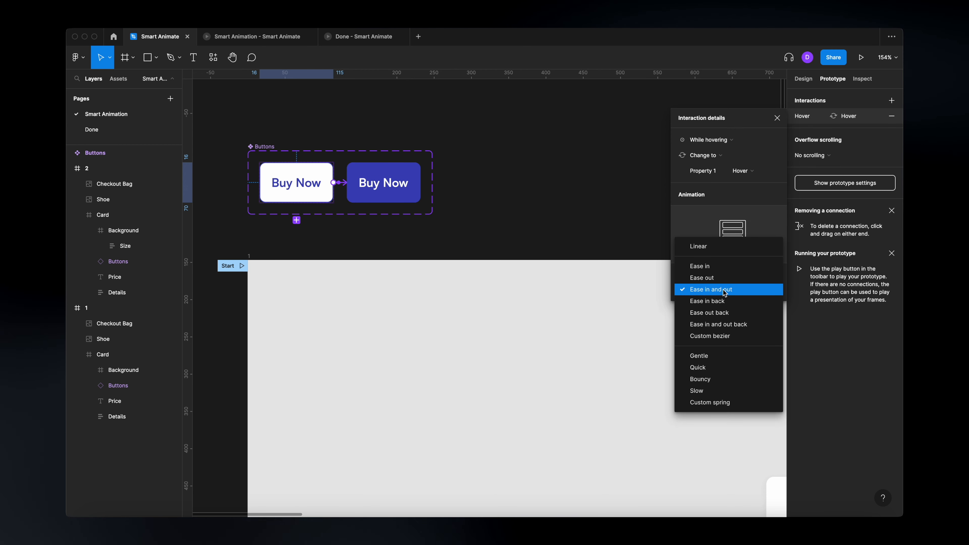
{"action": "left_click", "coordinate": [710, 289]}
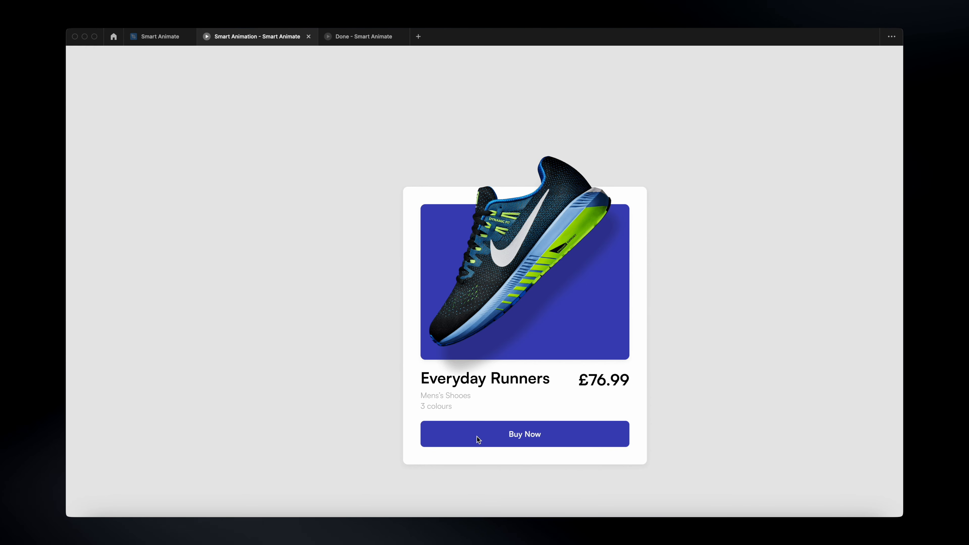
- Hover the Buy Now button in the prototype preview to see it fill solid purple
{"action": "left_click", "coordinate": [524, 433]}
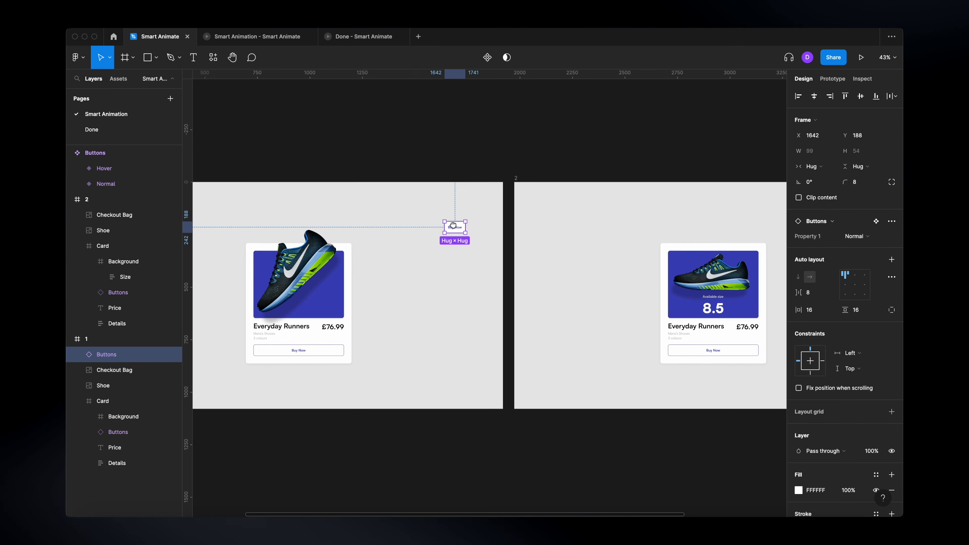
- Place a Buttons component instance over the sneaker card in frame 1
{"action": "left_click_drag", "start_coordinate": [455, 226], "coordinate": [443, 216]}
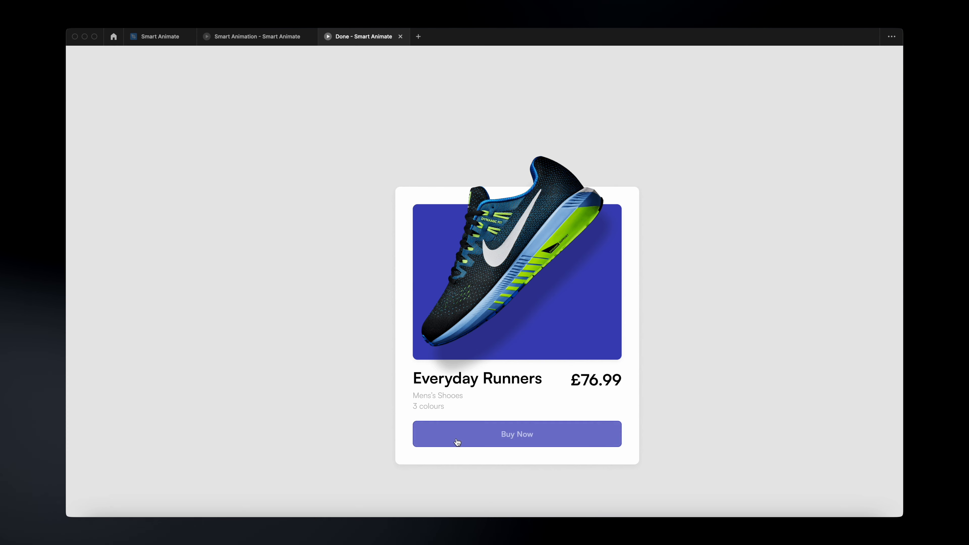
- Trigger Buy Now in the Done prototype to watch the bag animation, then return to the design file
{"action": "left_click", "coordinate": [516, 434]}
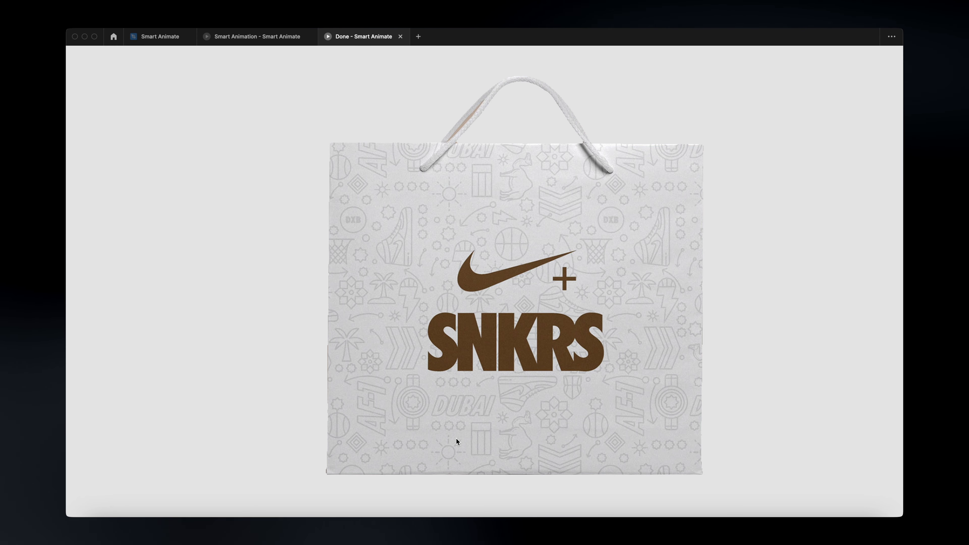
{"action": "left_click", "coordinate": [159, 37]}
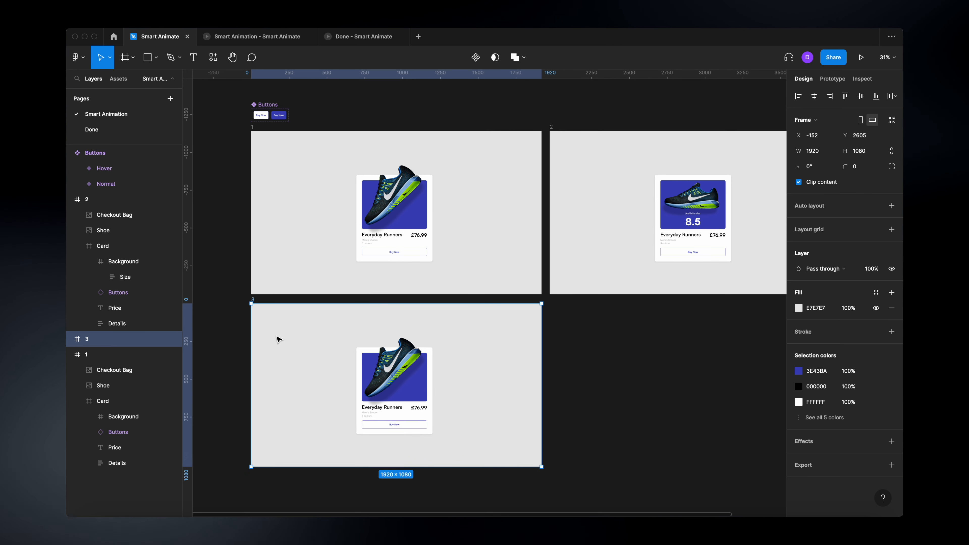
- Select frame 3 and expand its layers to reach the Checkout Bag layer
{"action": "left_click", "coordinate": [394, 201]}
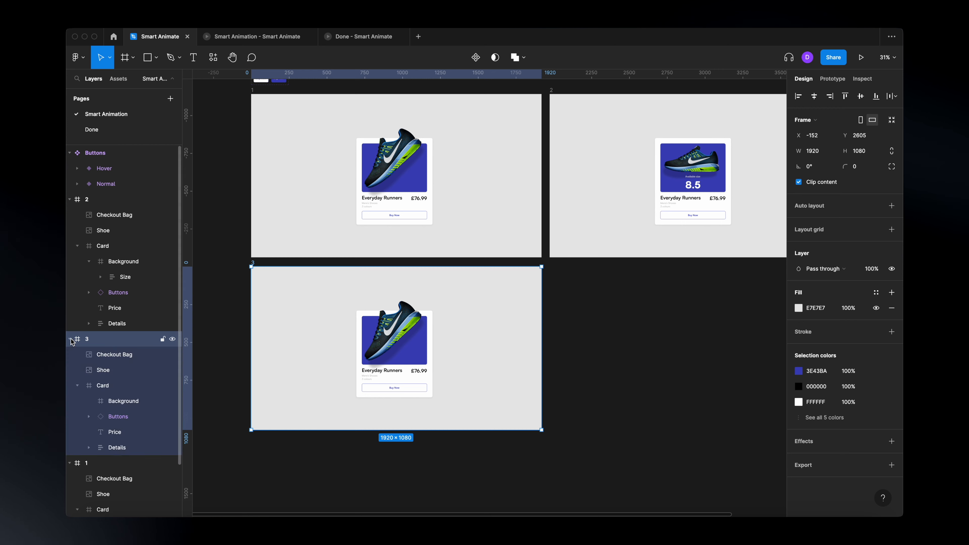
{"action": "left_click", "coordinate": [115, 354]}
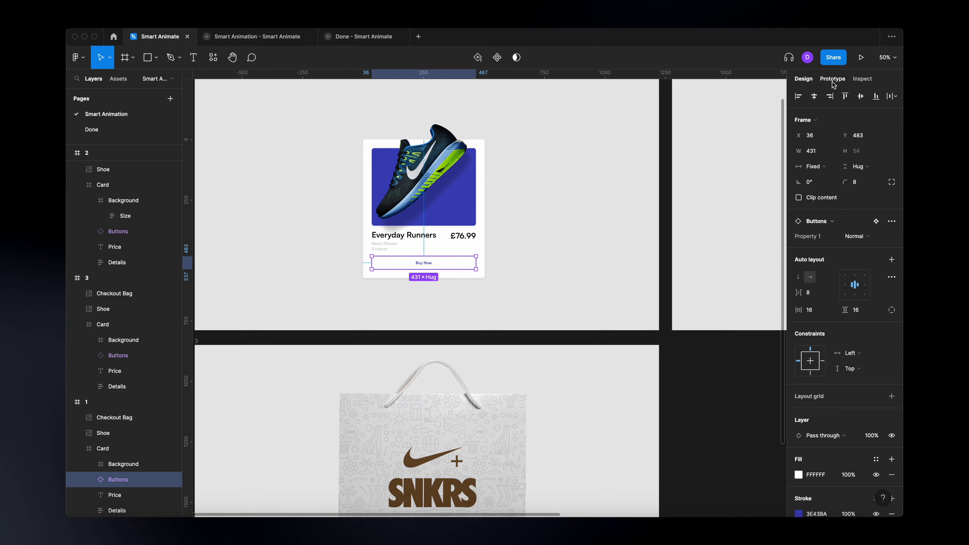
- Connect the Buy Now button to frame 3 in the Prototype panel
{"action": "left_click", "coordinate": [832, 78]}
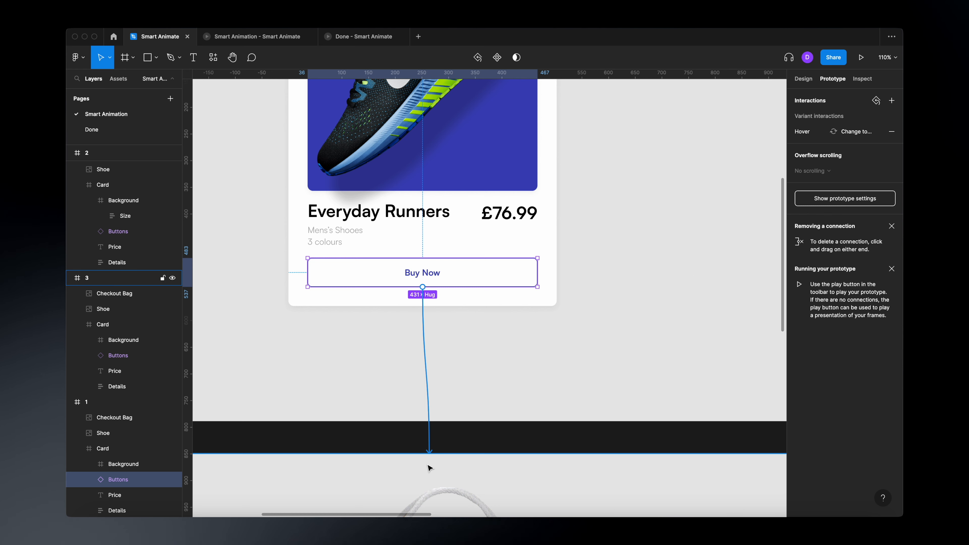
{"action": "left_click", "coordinate": [816, 115]}
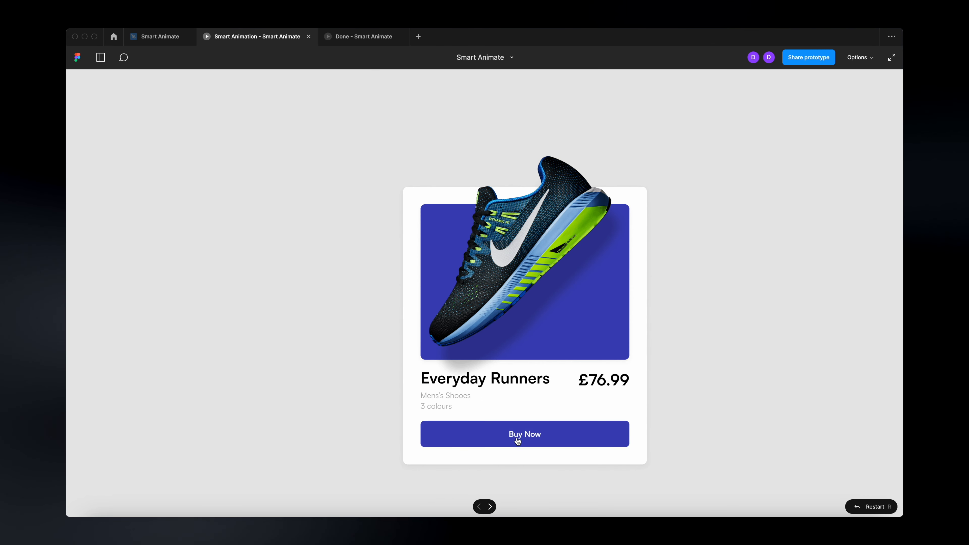
- Click Buy Now in the running prototype to bring up the SNKRS bag checkout screen
{"action": "left_click", "coordinate": [524, 433]}
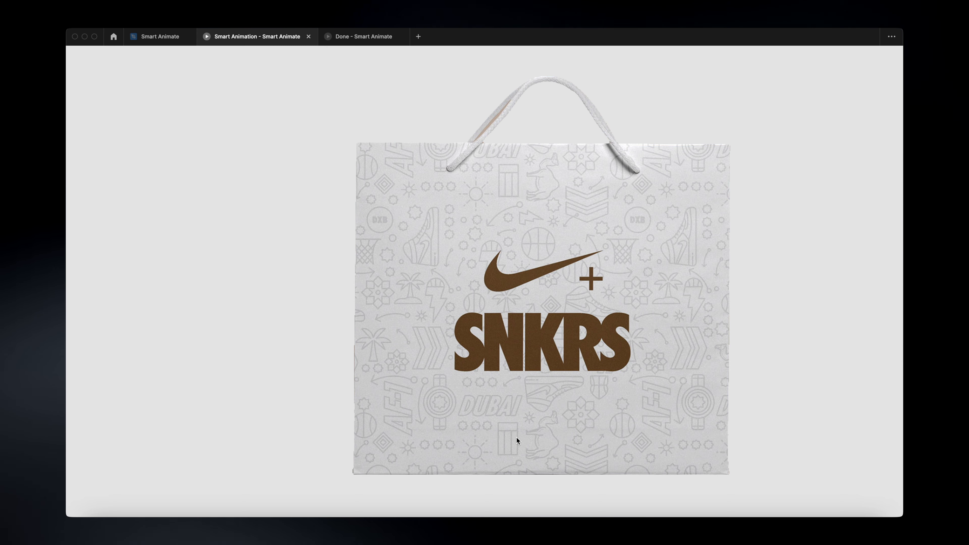
{"action": "mouse_move", "coordinate": [277, 243]}
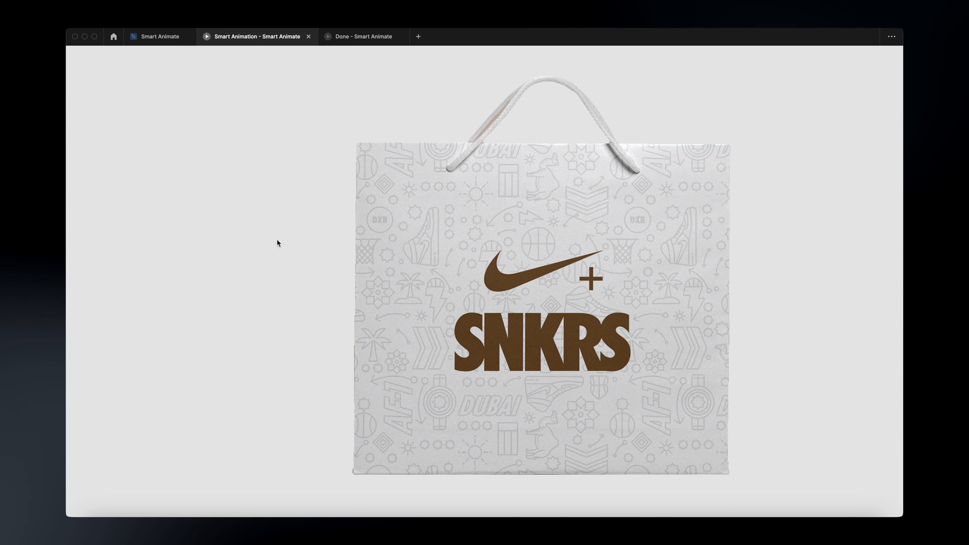
- Add an After delay interaction of 700ms to the bag frame
{"action": "left_click", "coordinate": [158, 37]}
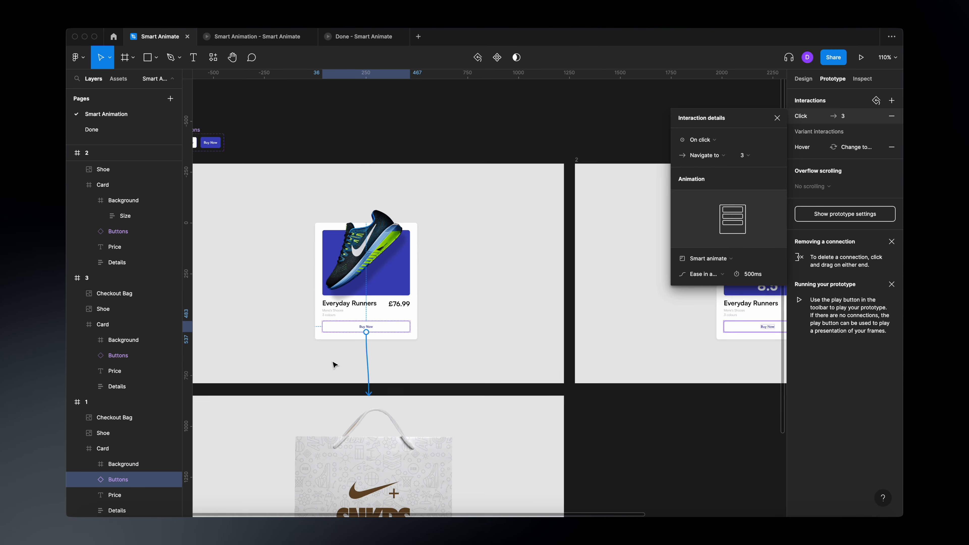
{"action": "scroll", "scroll_direction": "down", "scroll_amount": 3}
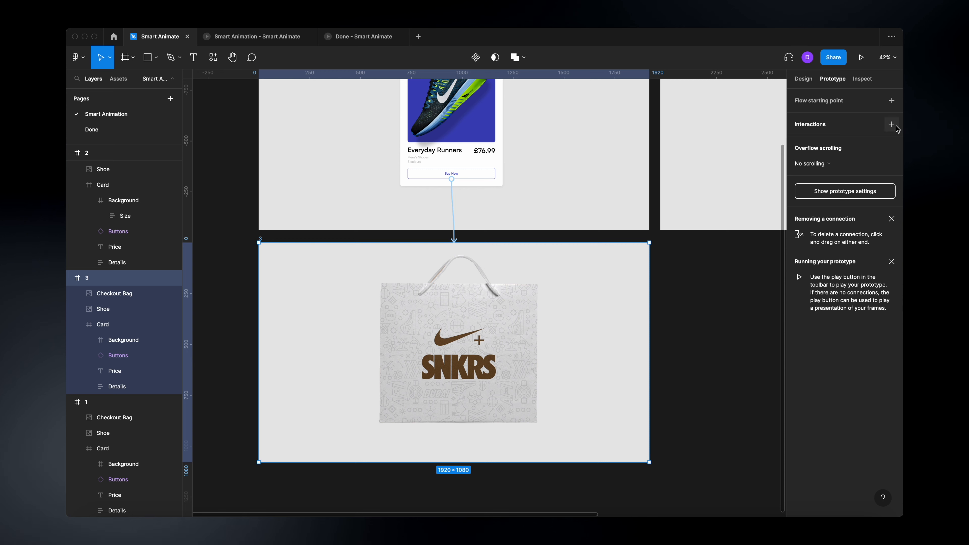
{"action": "left_click", "coordinate": [892, 124]}
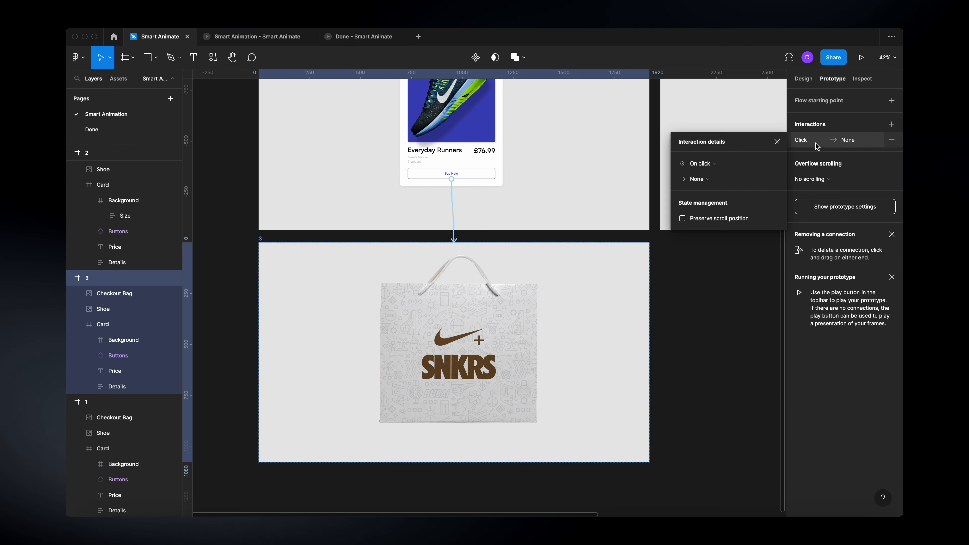
{"action": "left_click", "coordinate": [697, 163]}
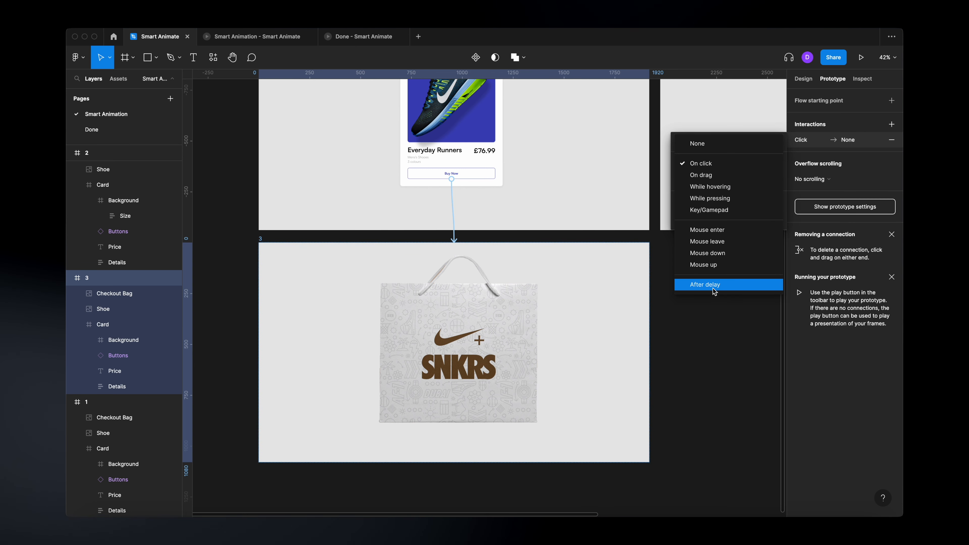
{"action": "left_click", "coordinate": [703, 285]}
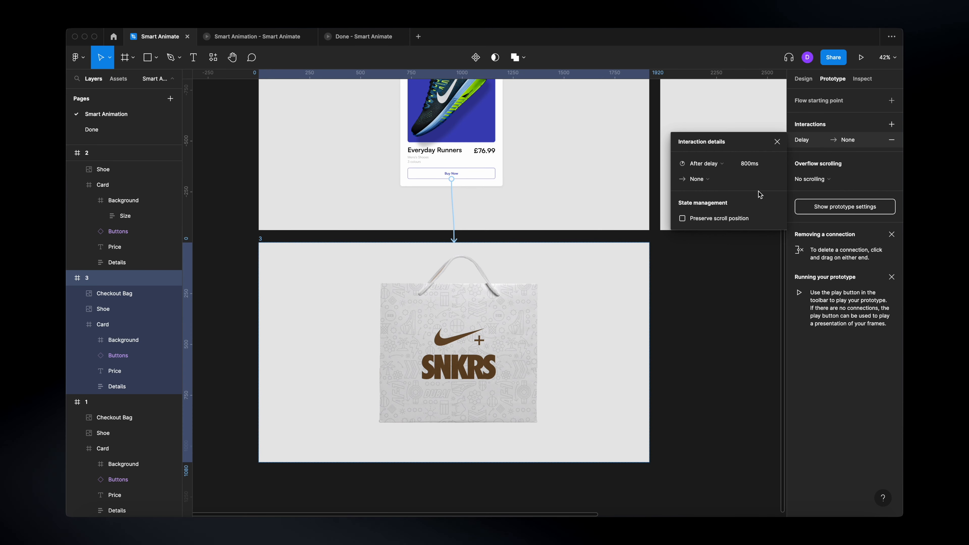
{"action": "left_click", "coordinate": [749, 163]}
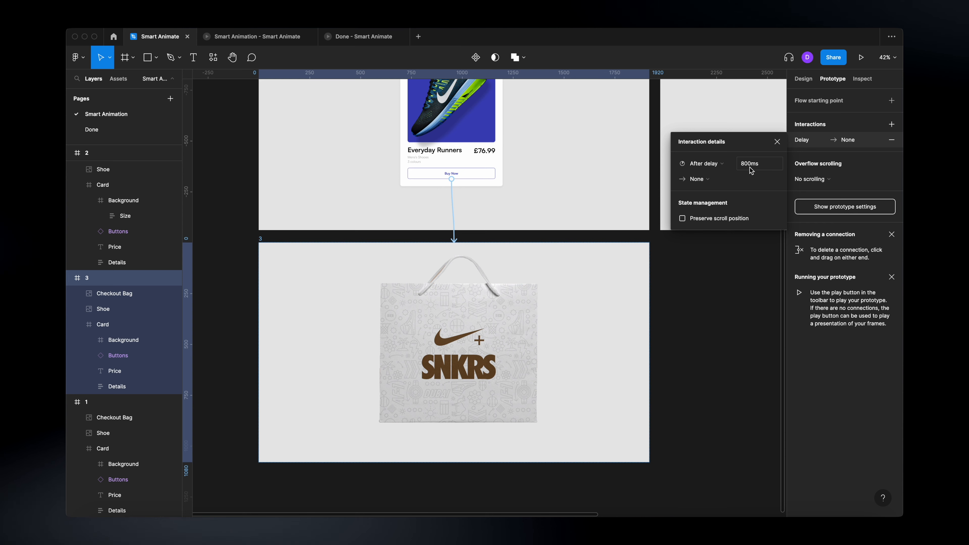
{"action": "left_click", "coordinate": [759, 164]}
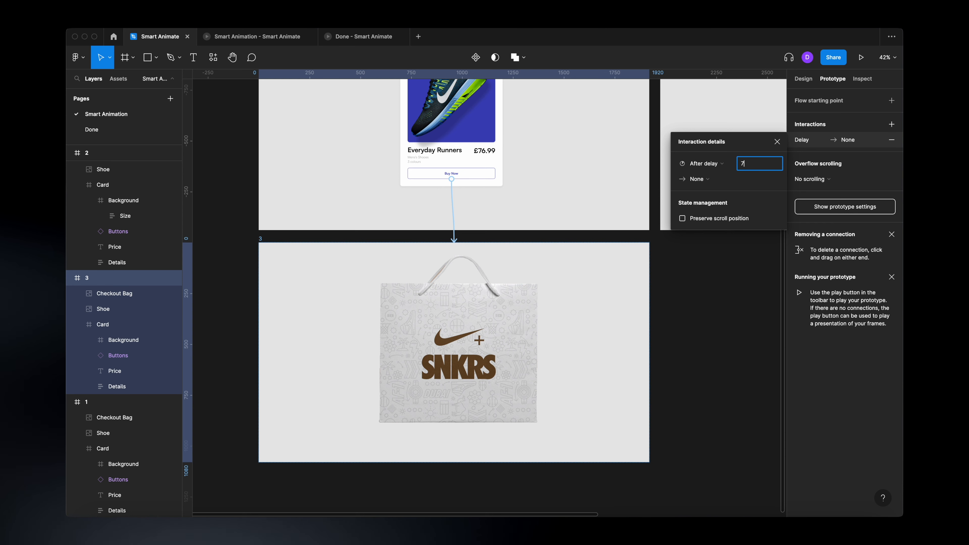
{"action": "type", "text": "00ms"}
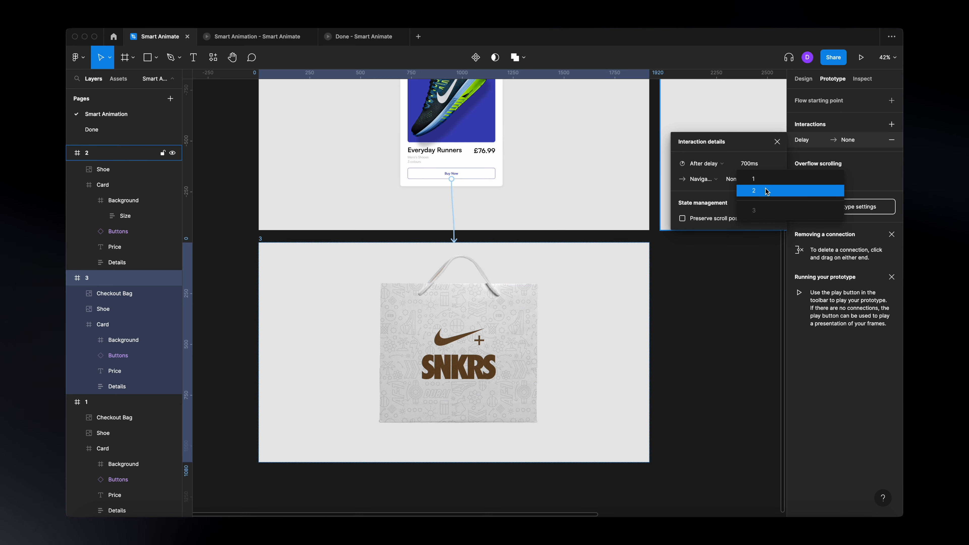
- Navigate to frame 1 with Smart animate, Ease in and out, 500ms
{"action": "left_click", "coordinate": [754, 179]}
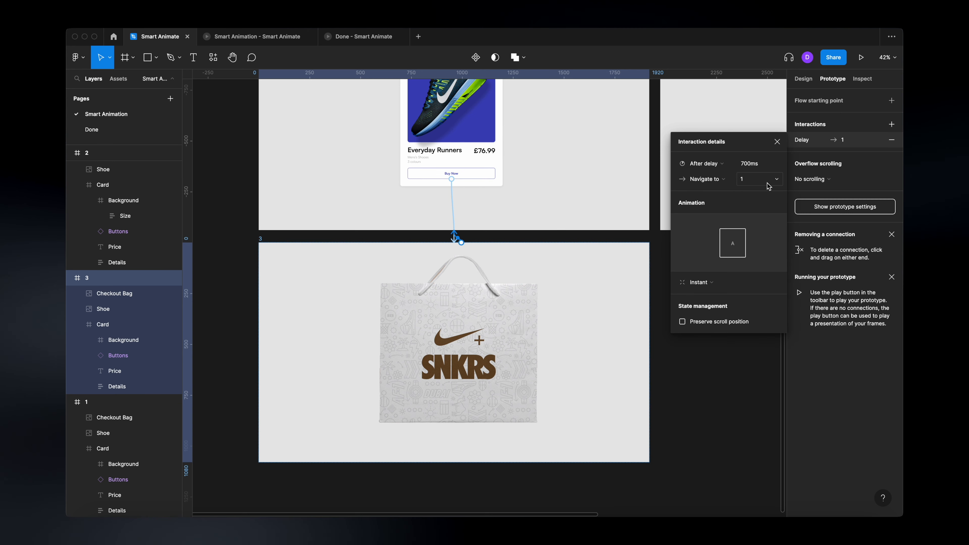
{"action": "left_click", "coordinate": [698, 283]}
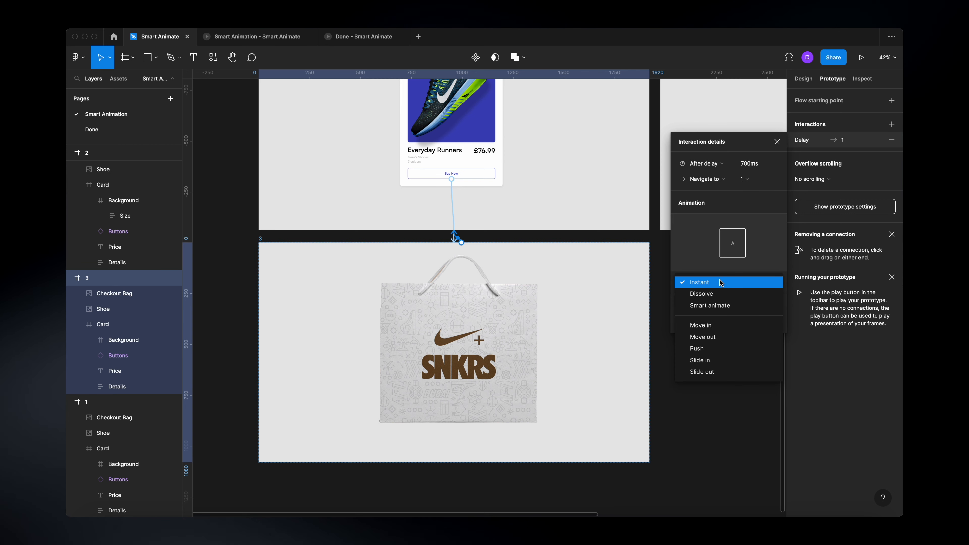
{"action": "left_click", "coordinate": [709, 305]}
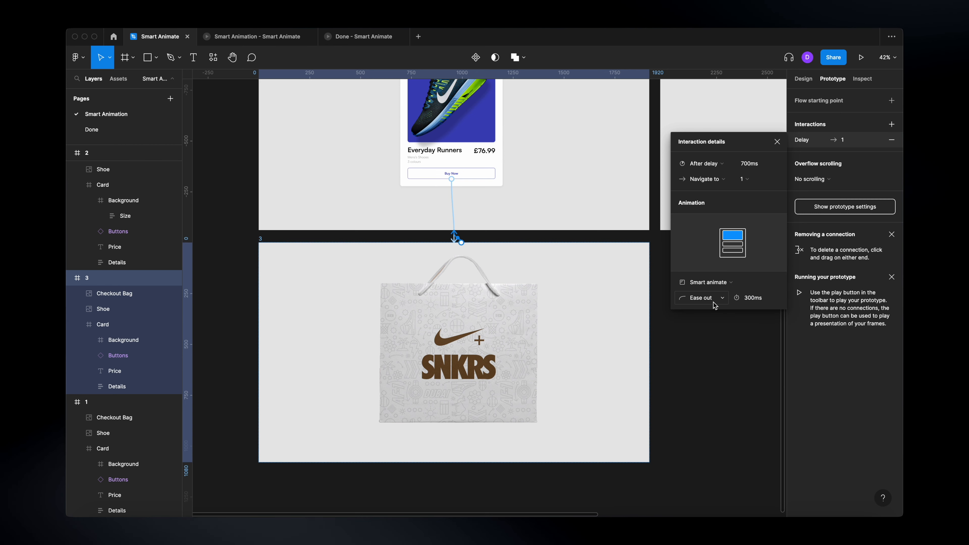
{"action": "left_click", "coordinate": [702, 297]}
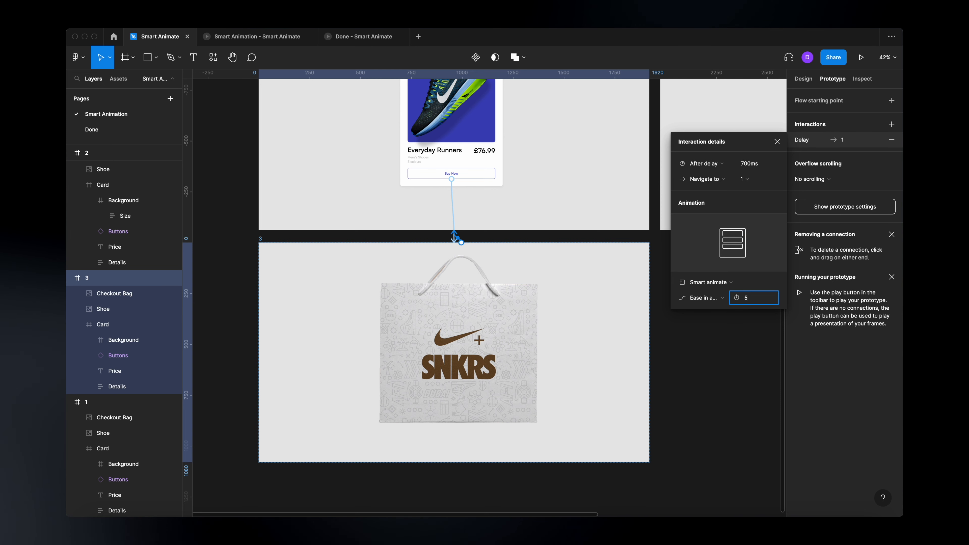
{"action": "type", "text": "500"}
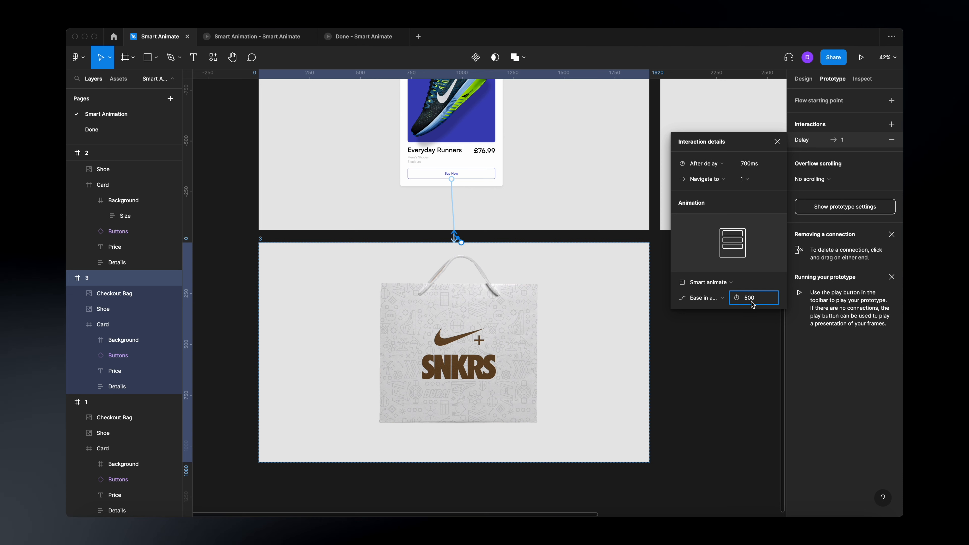
{"action": "mouse_move", "coordinate": [769, 312]}
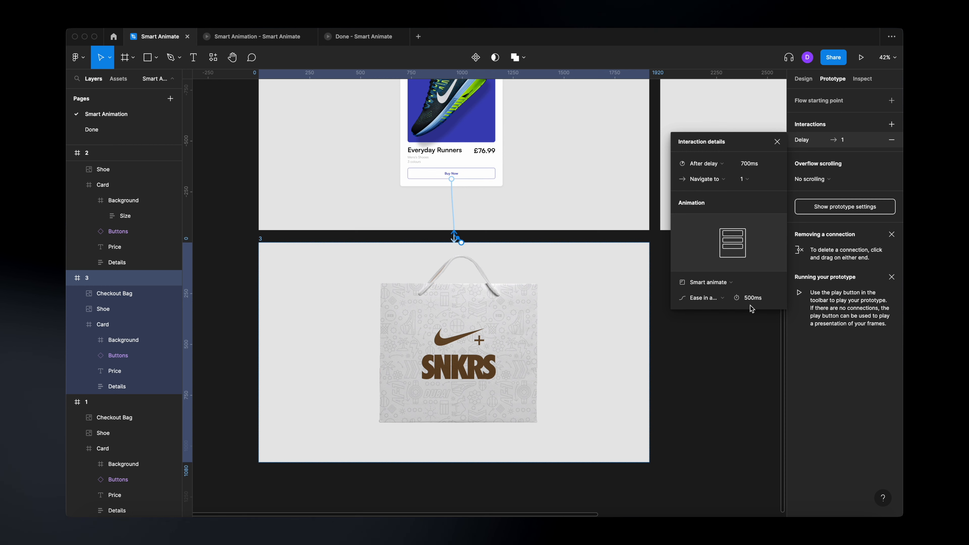
{"action": "mouse_move", "coordinate": [311, 85]}
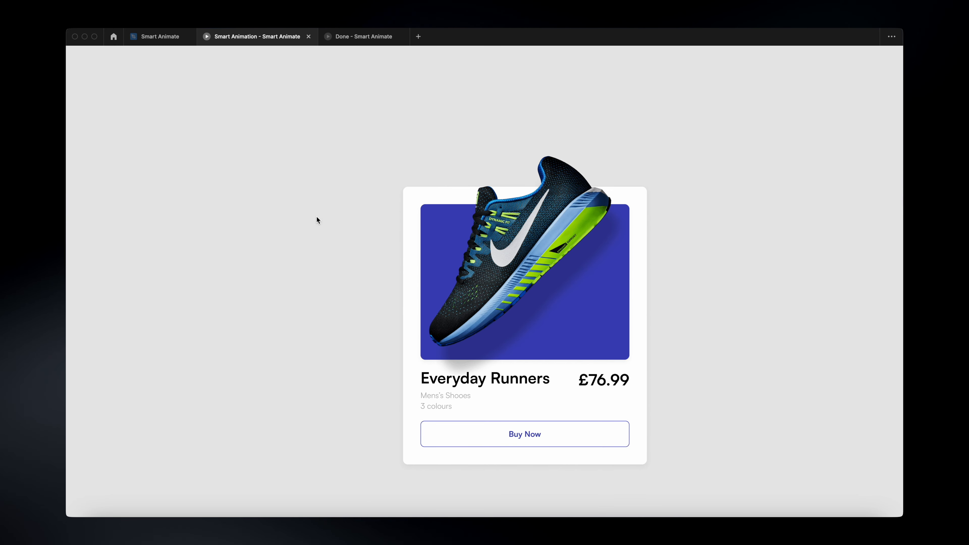
- Click Buy Now in the prototype so the bag slides over the card and returns
{"action": "left_click", "coordinate": [524, 433]}
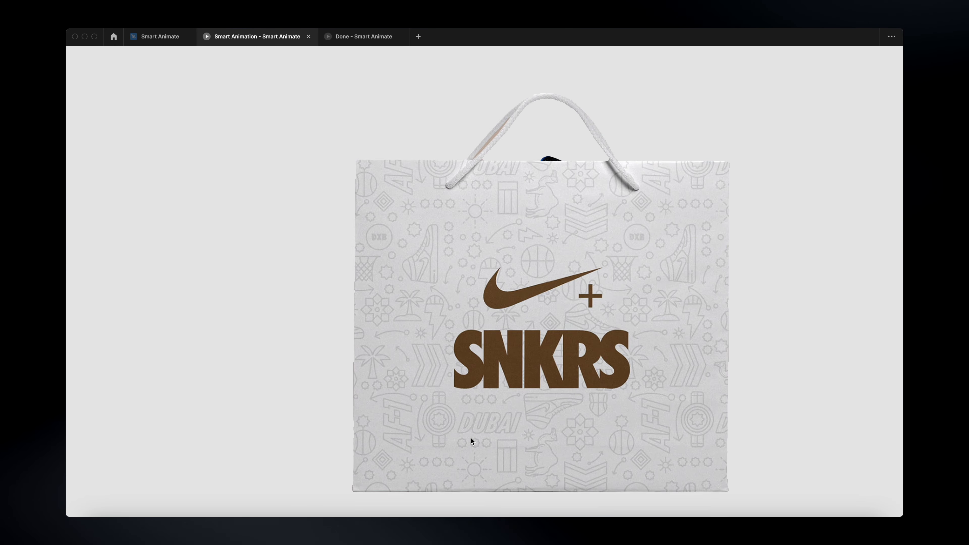